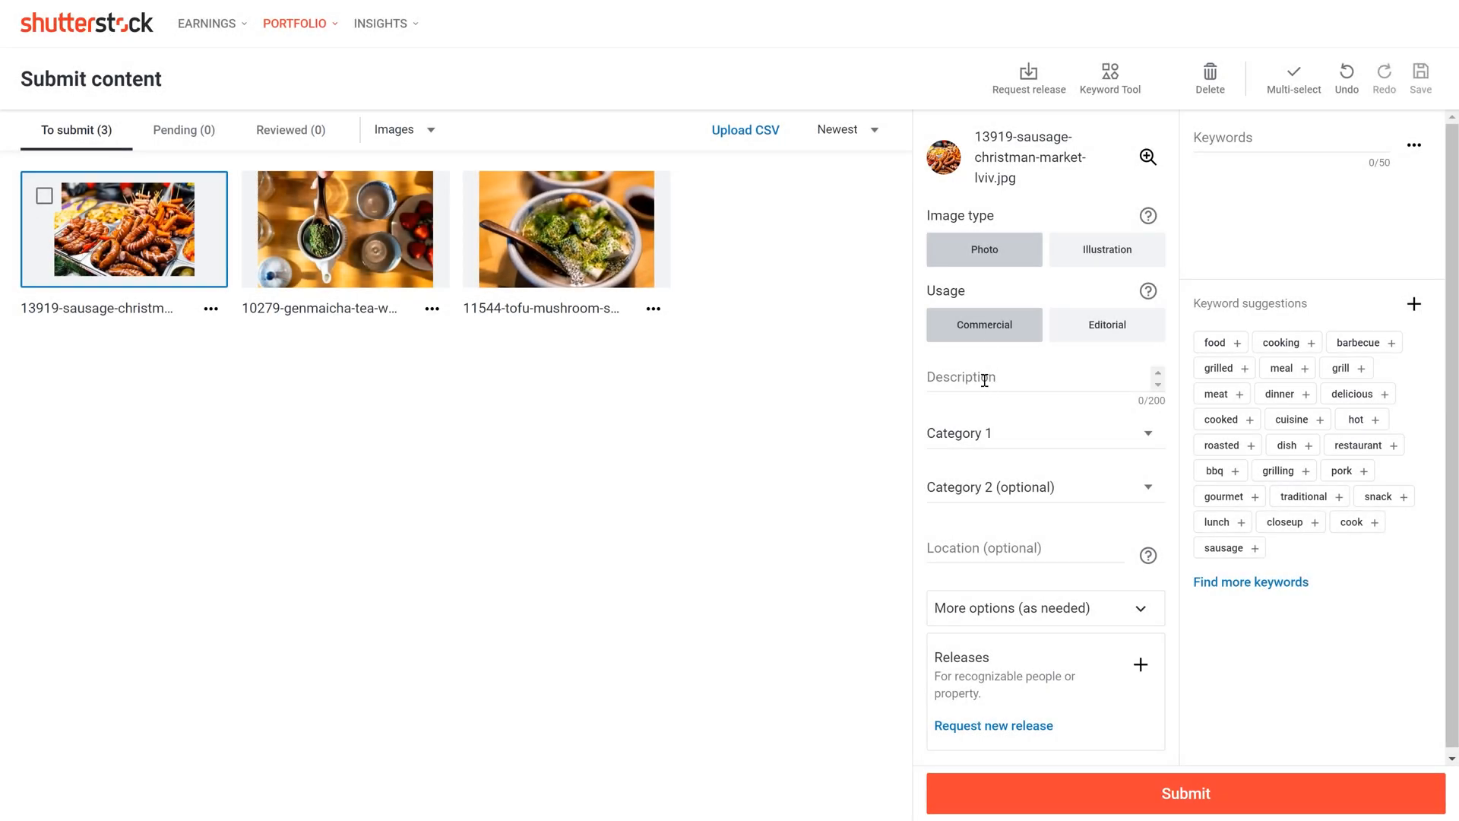
# Step: Enter the Lviv Christmas market sausage description and keywords, then add keywords to the green tea and tofu photos
pyautogui.write('Lviv, Ukraine Christmas winter market display with traditional salami smoked sausages')
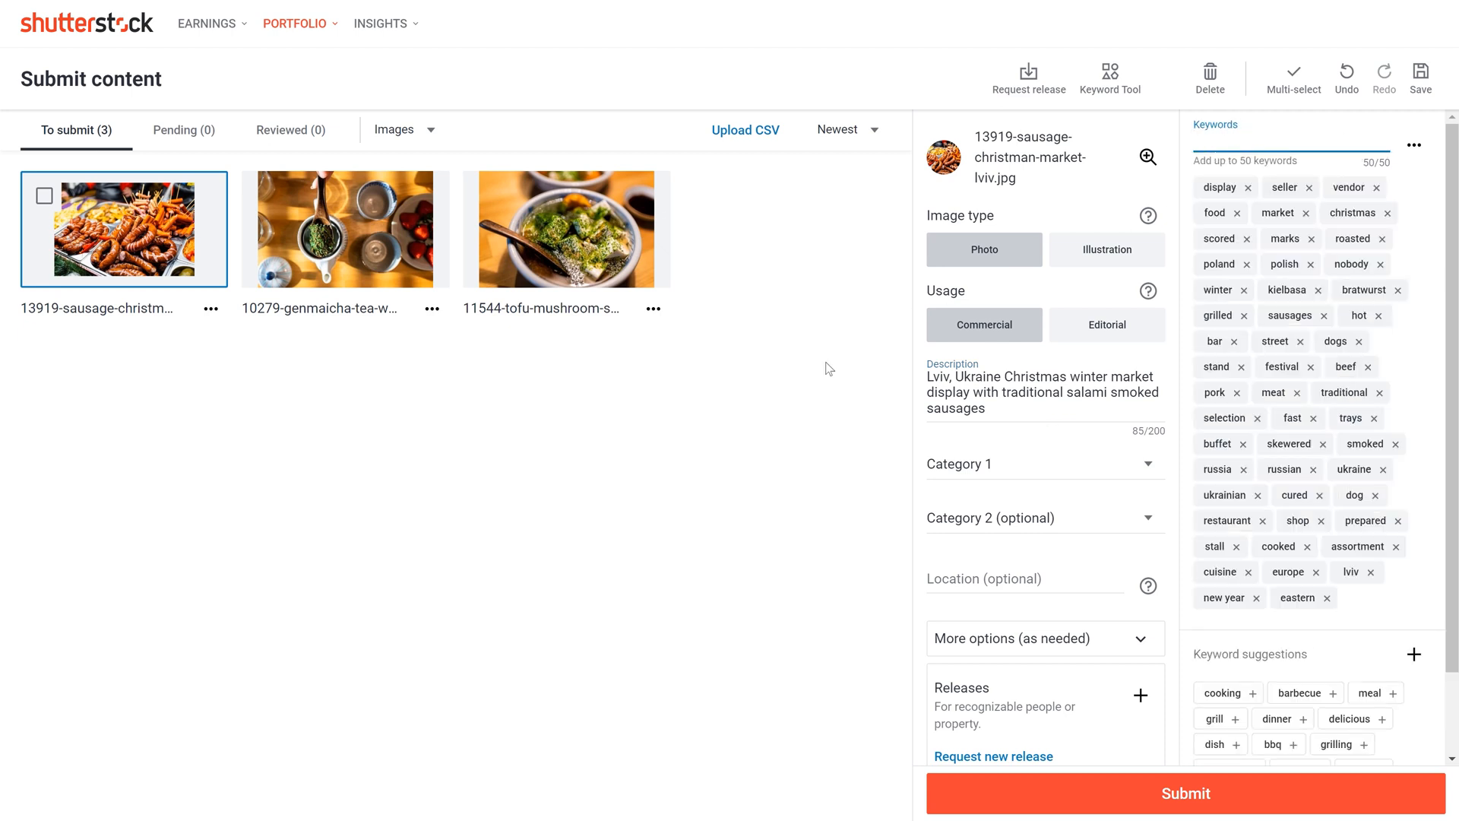
pyautogui.click(345, 229)
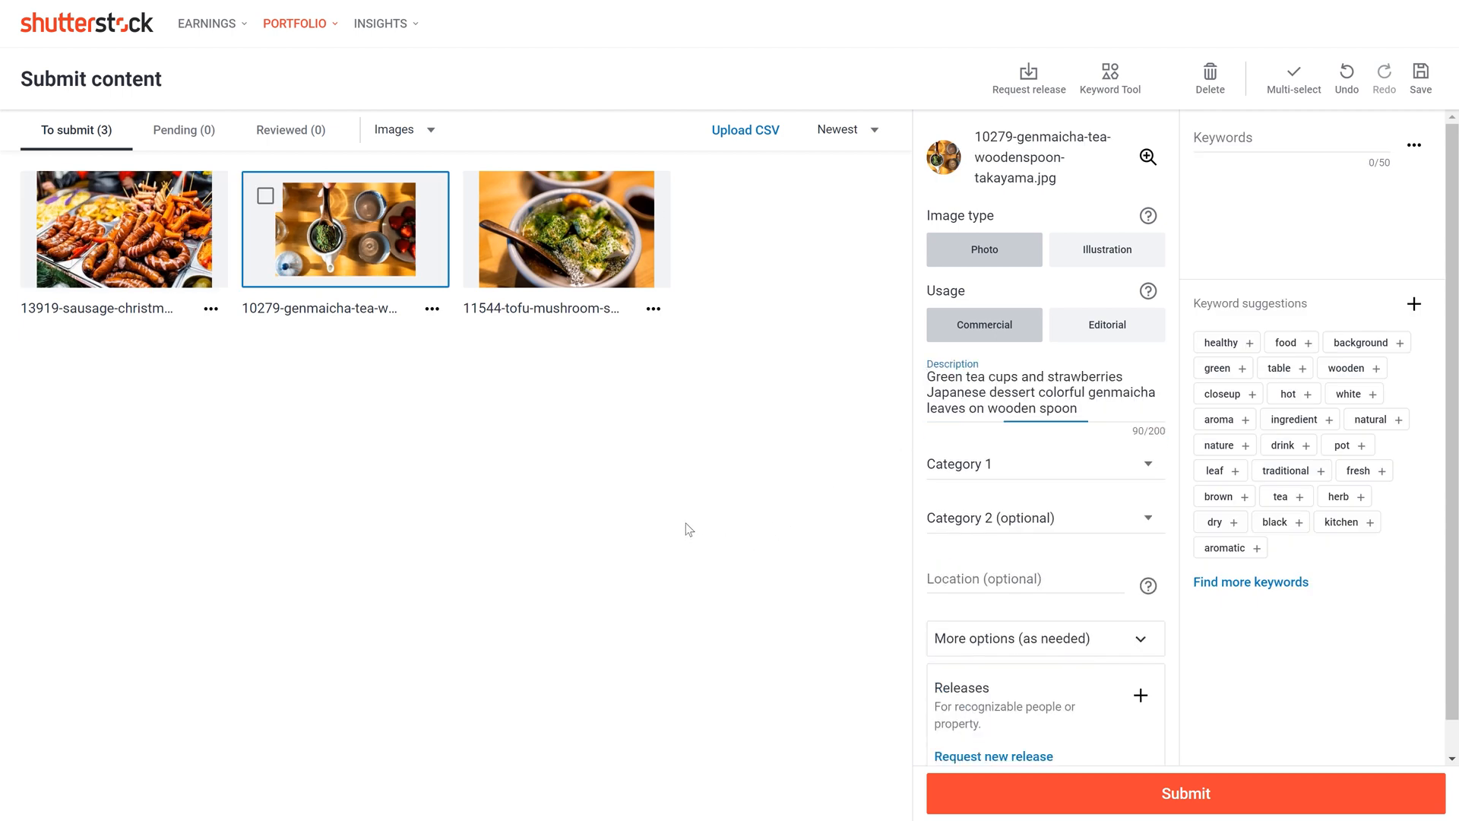
pyautogui.write('berries, looking down, measuring')
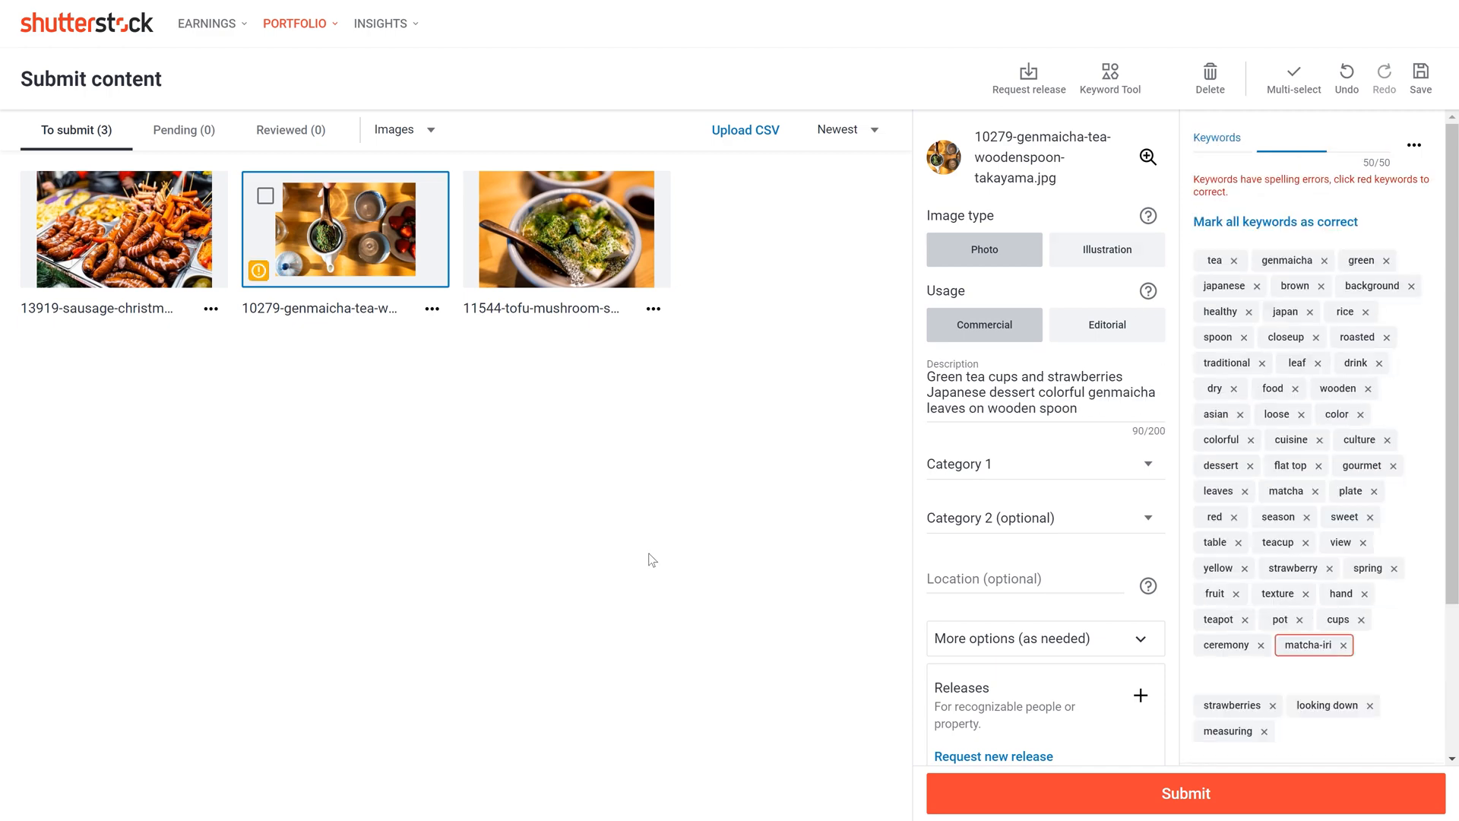
pyautogui.click(566, 229)
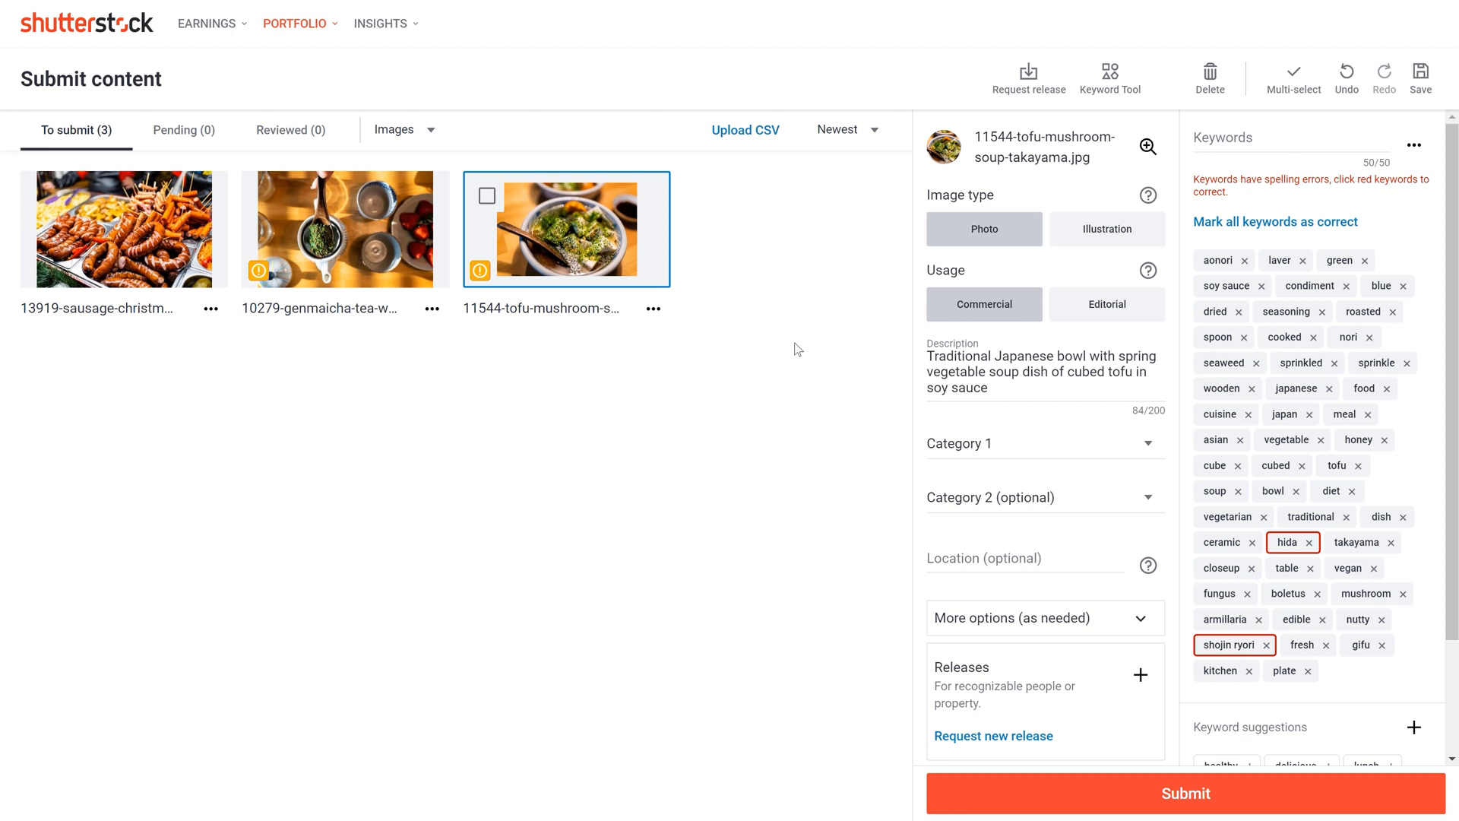
pyautogui.click(345, 229)
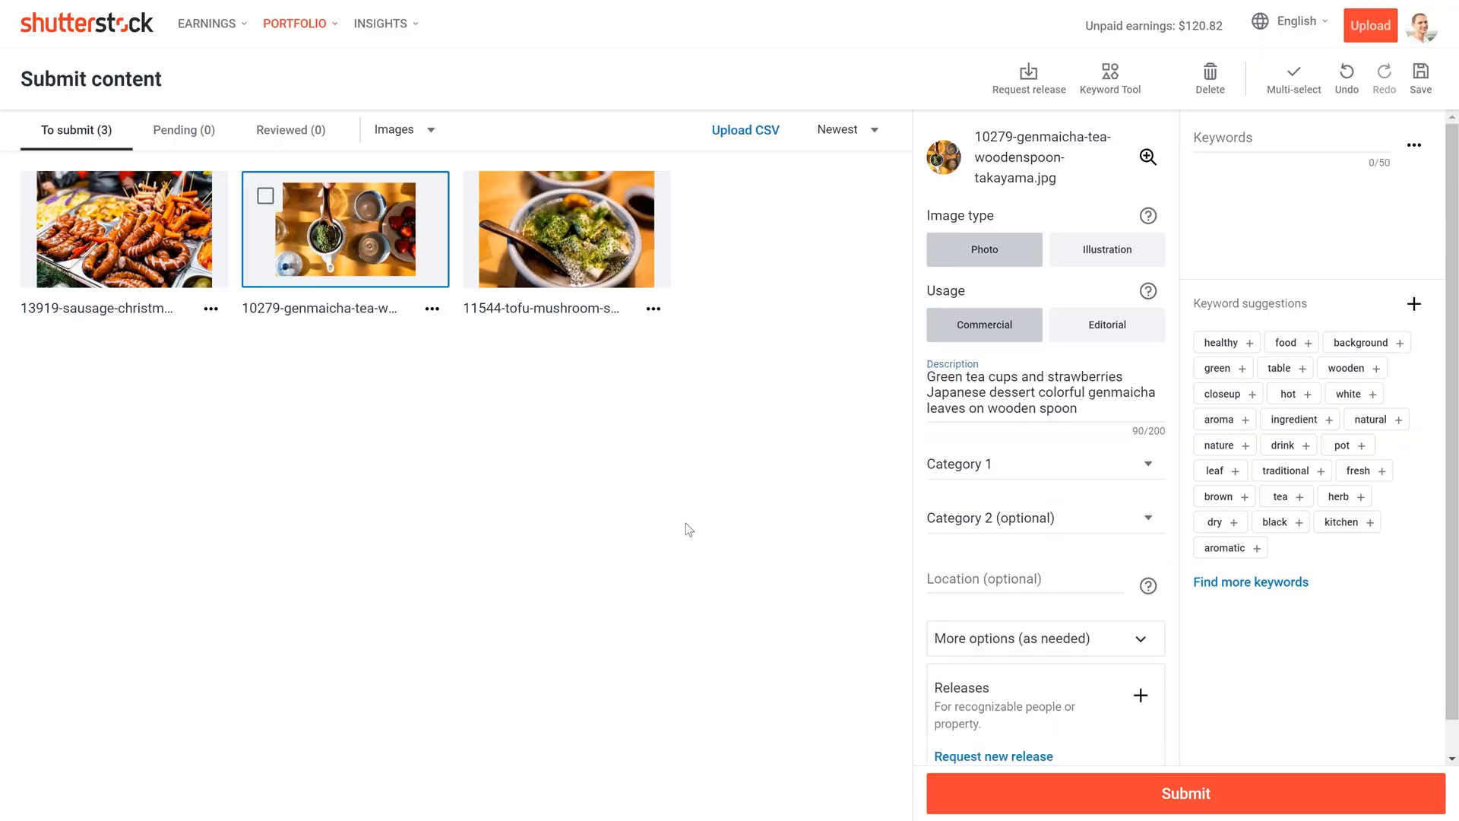
pyautogui.write('berries, looking down, measuring')
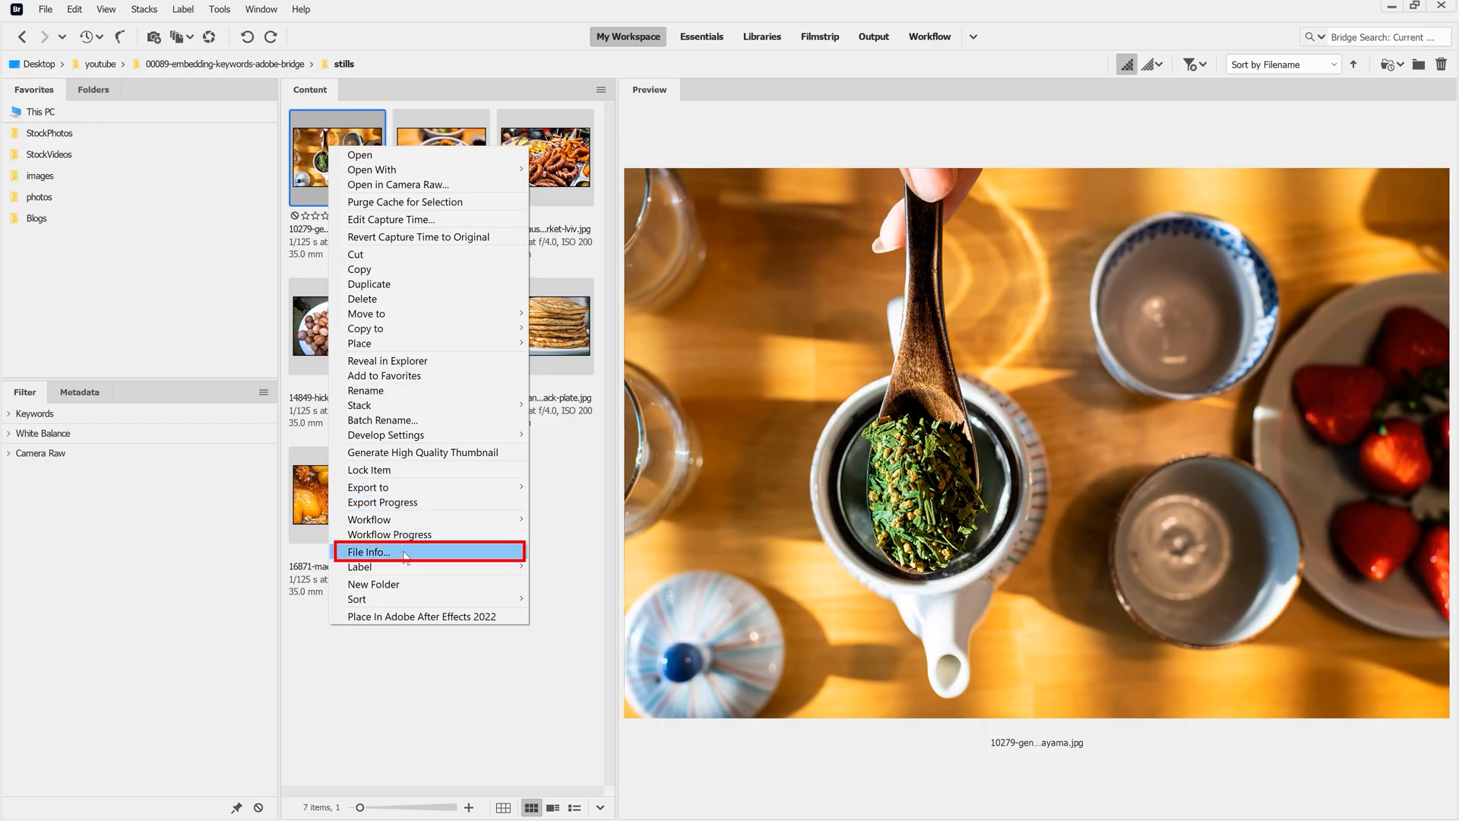
# Step: Open File Info for the genmaicha tea photo and place the cursor in Document Title
pyautogui.click(368, 551)
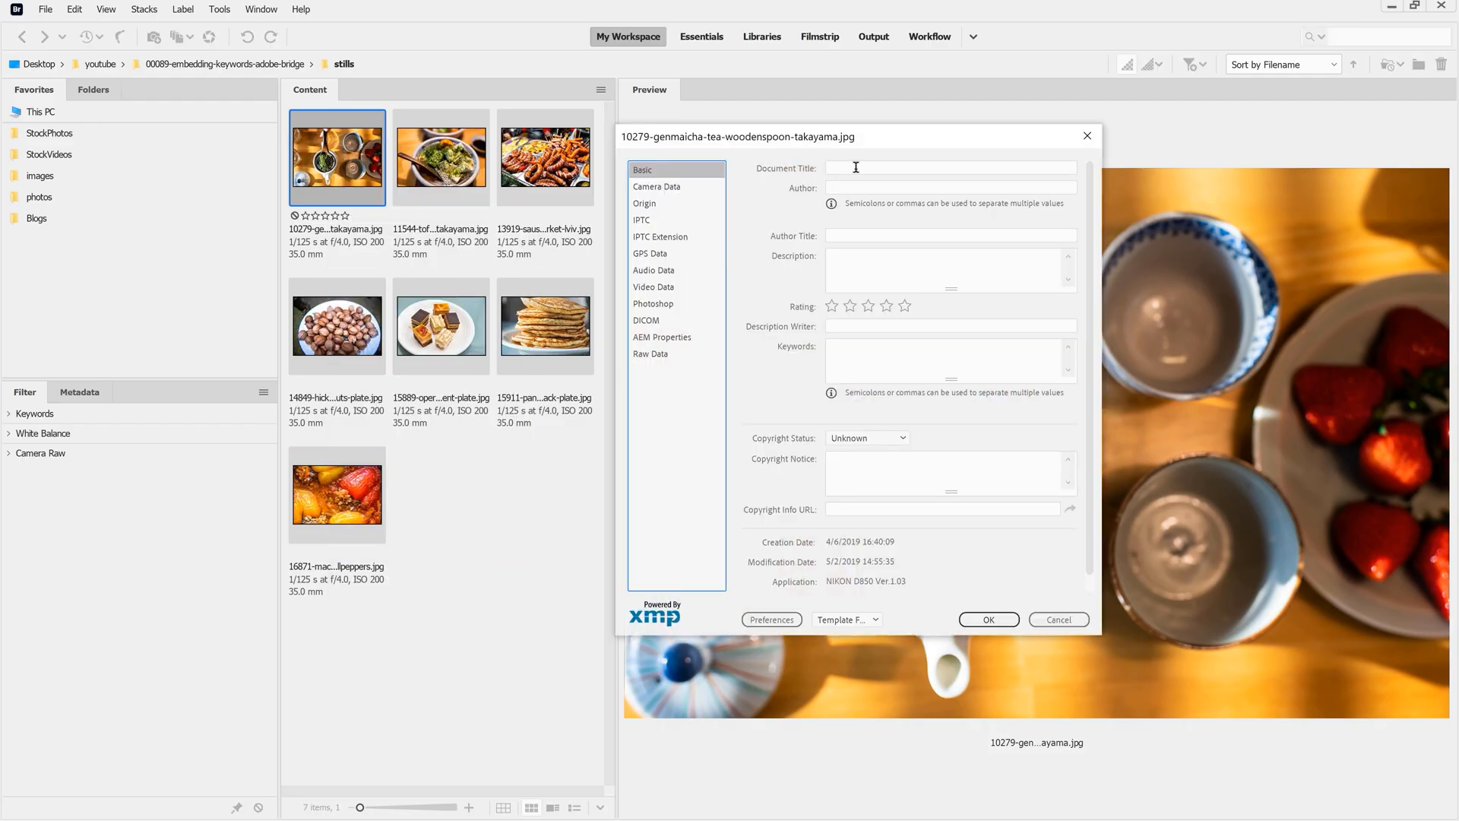
pyautogui.click(949, 167)
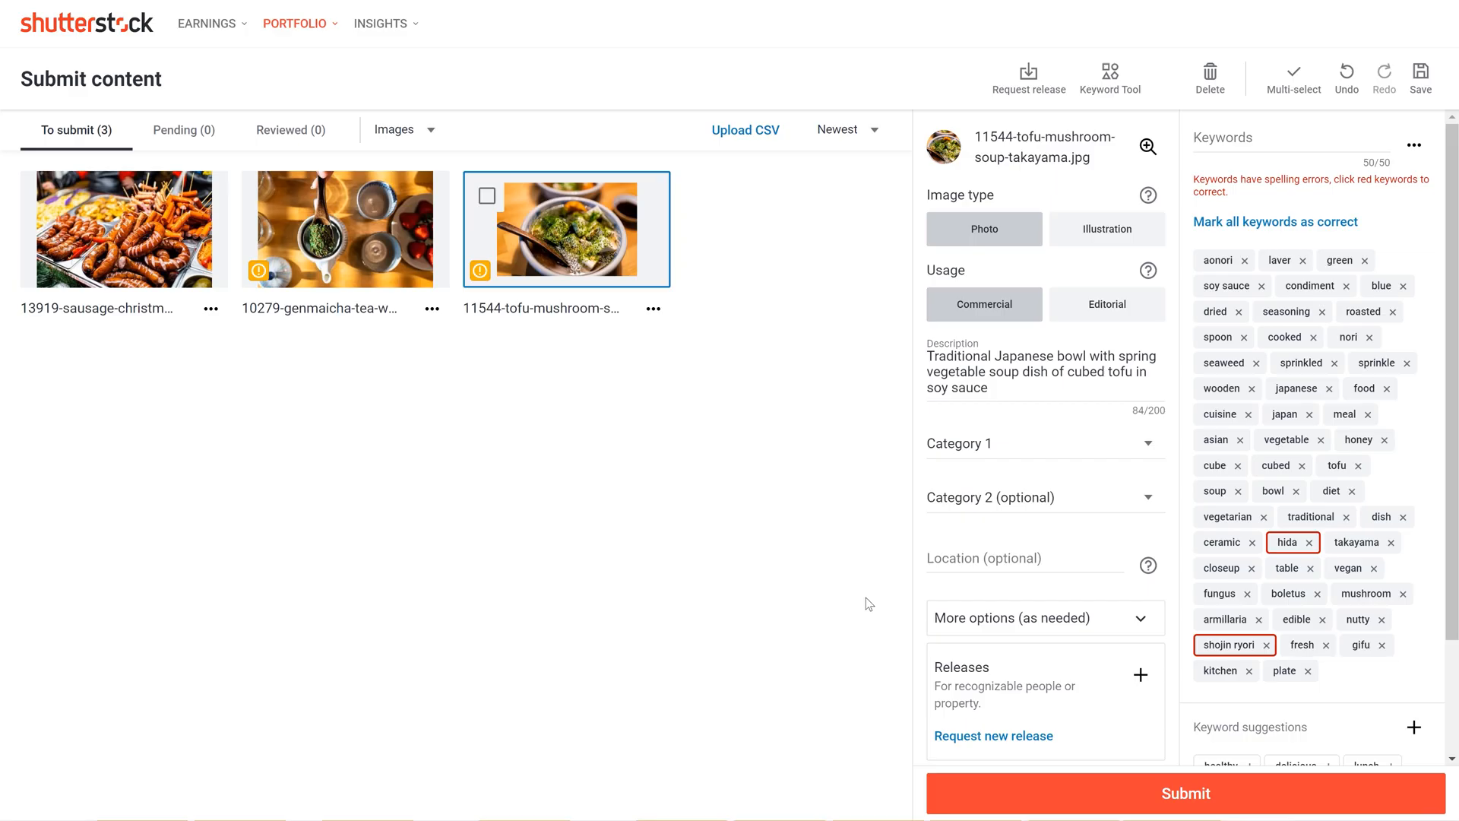
pyautogui.moveTo(745, 129)
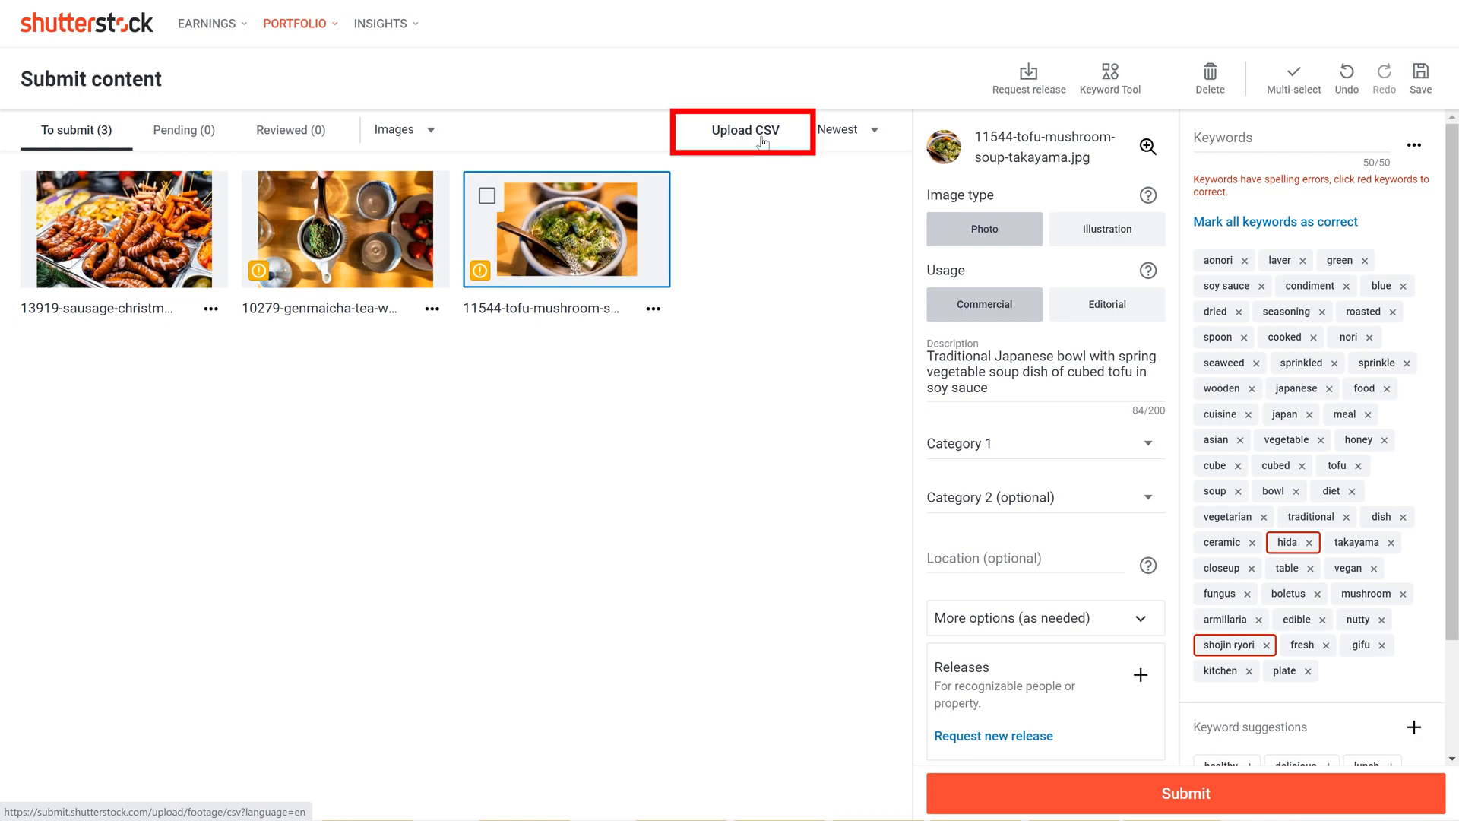
# Step: Choose Upload CSV above the thumbnails on Shutterstock's Submit content page
pyautogui.click(742, 130)
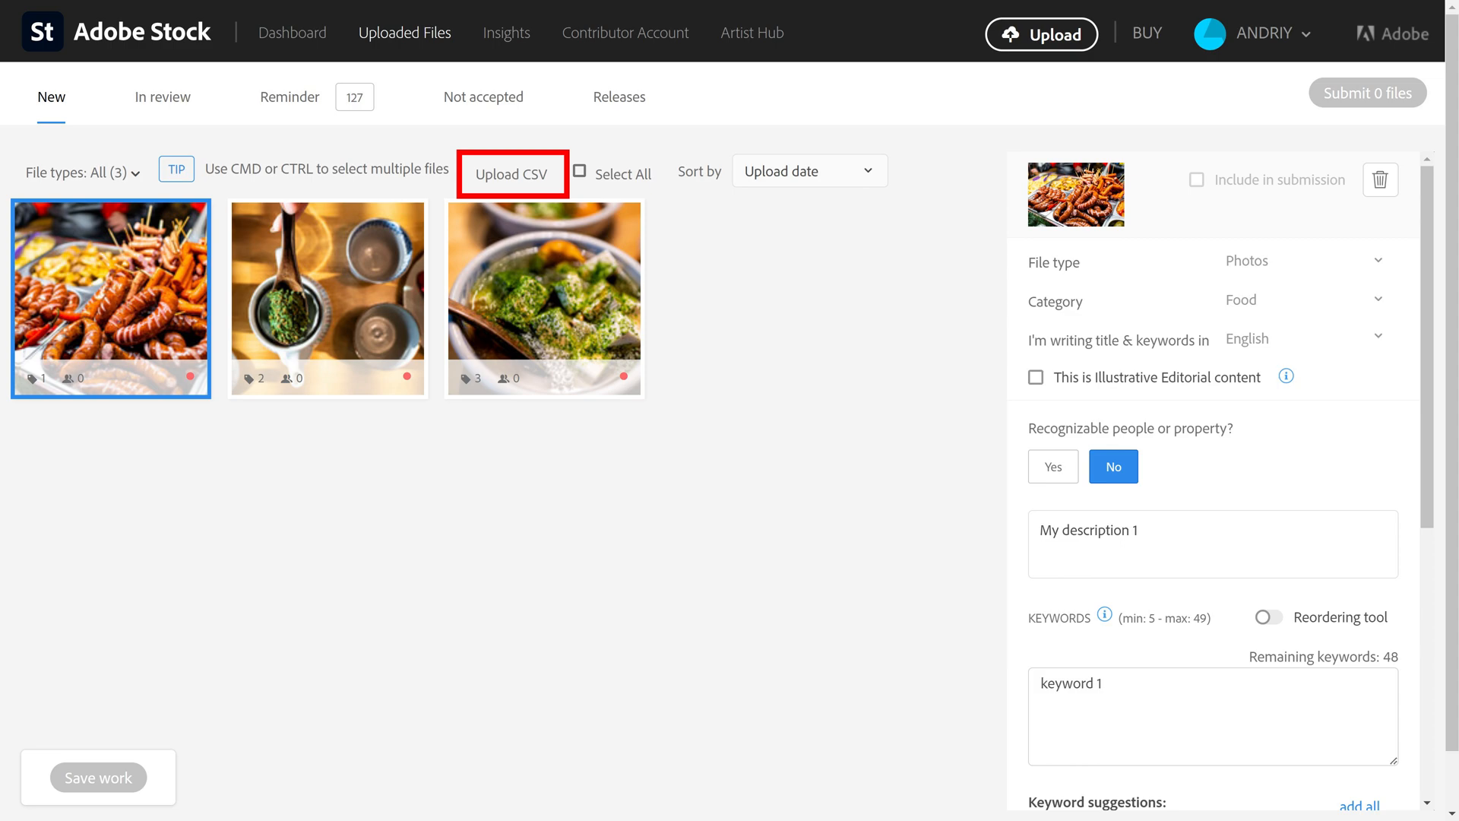
# Step: Open Adobe Stock's Upload CSV dialog, view its column table, and choose a CSV file
pyautogui.click(511, 174)
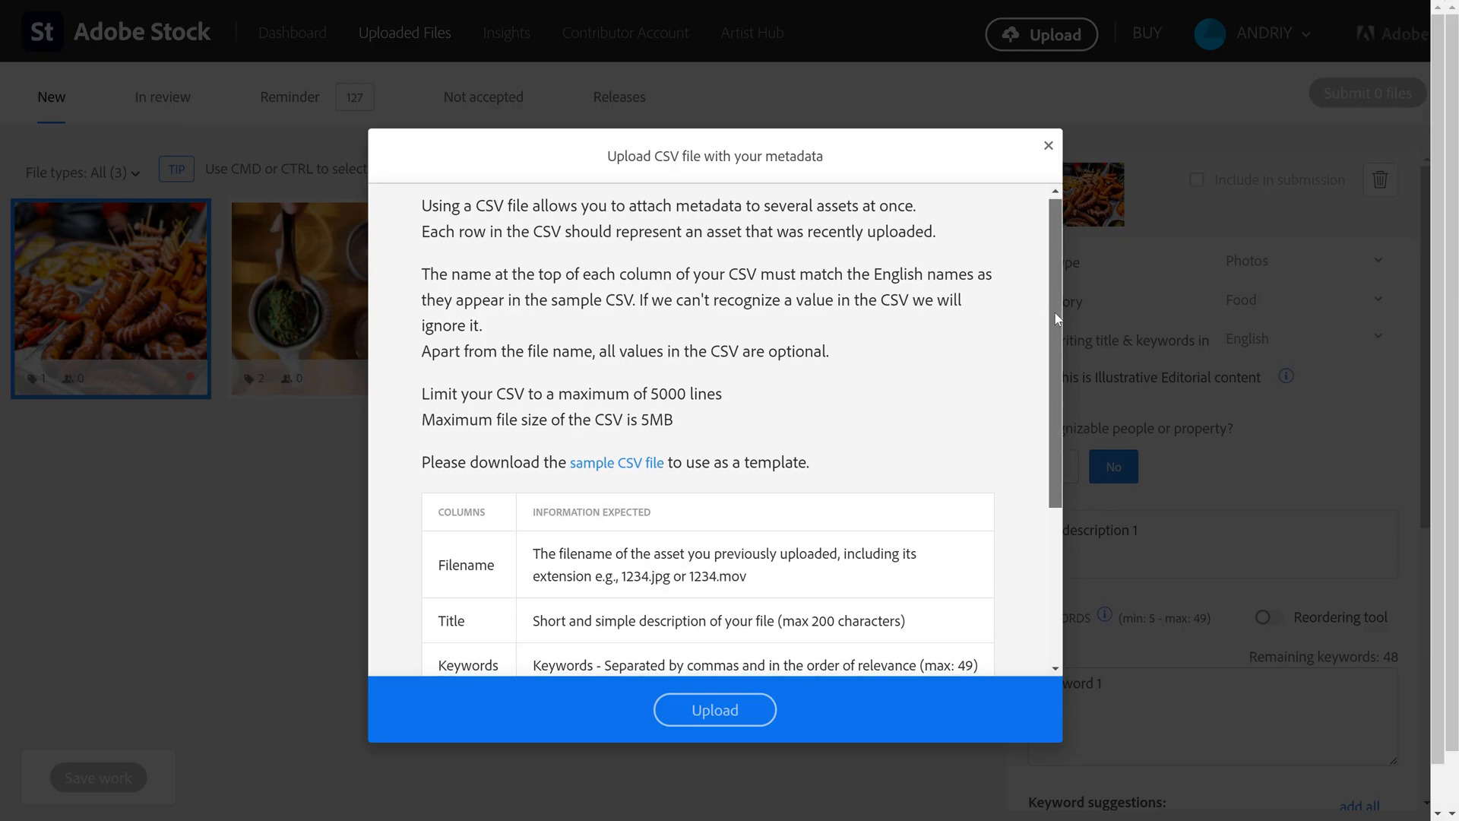
pyautogui.scroll(-3)
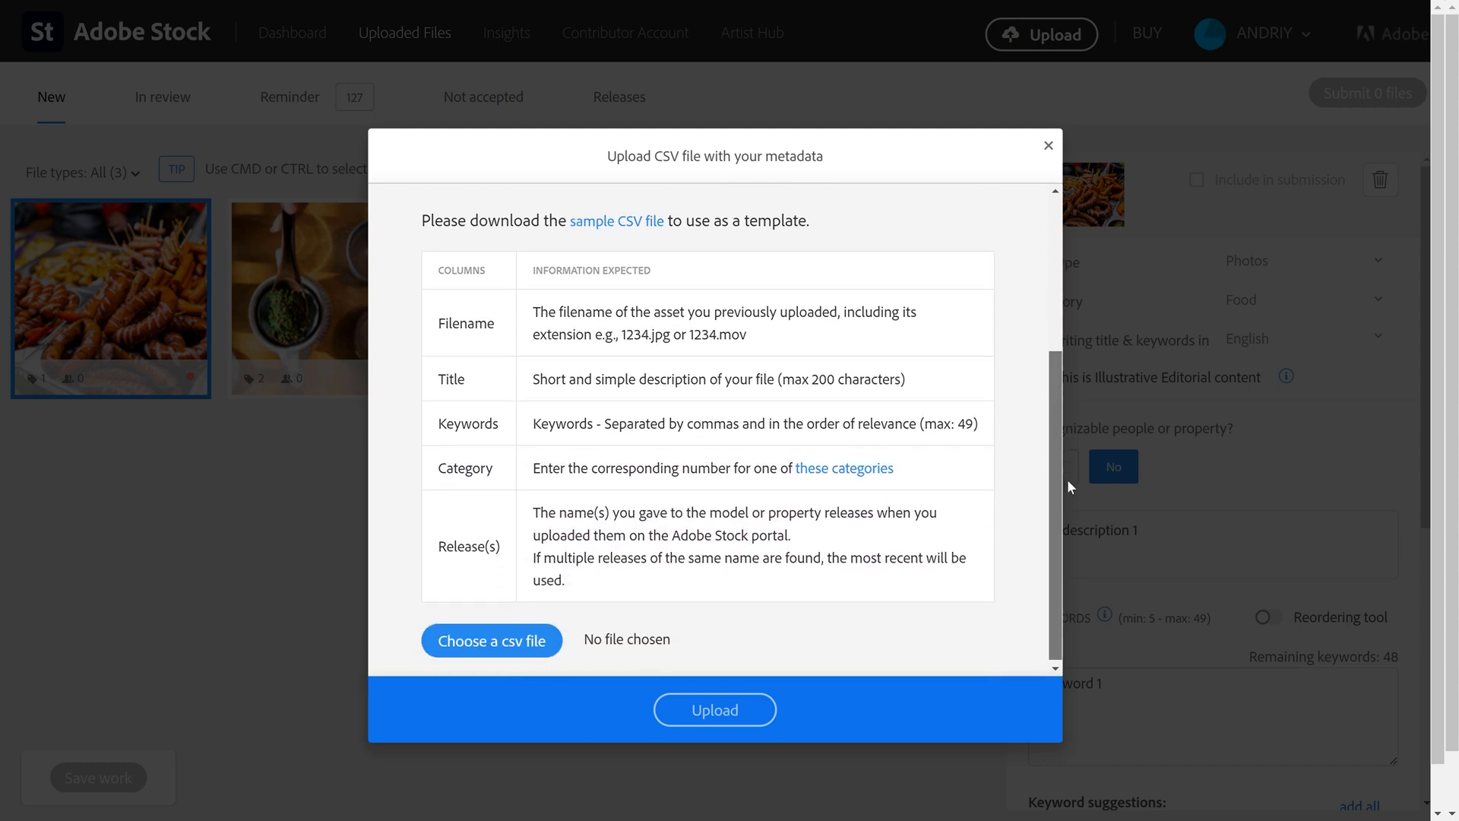
pyautogui.click(617, 220)
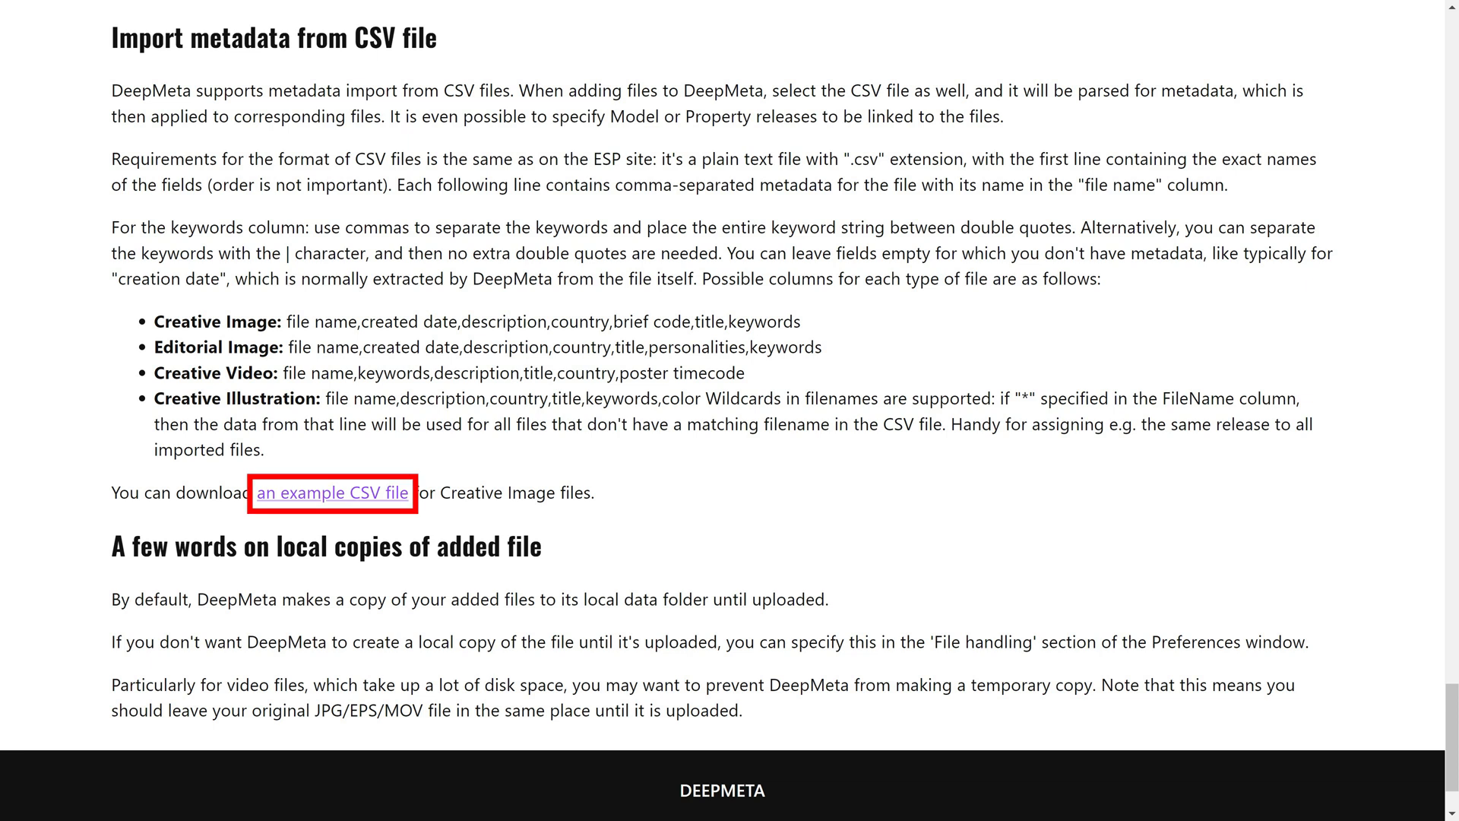
# Step: Download DeepMeta's example CSV file from the Import metadata from CSV file section
pyautogui.click(331, 494)
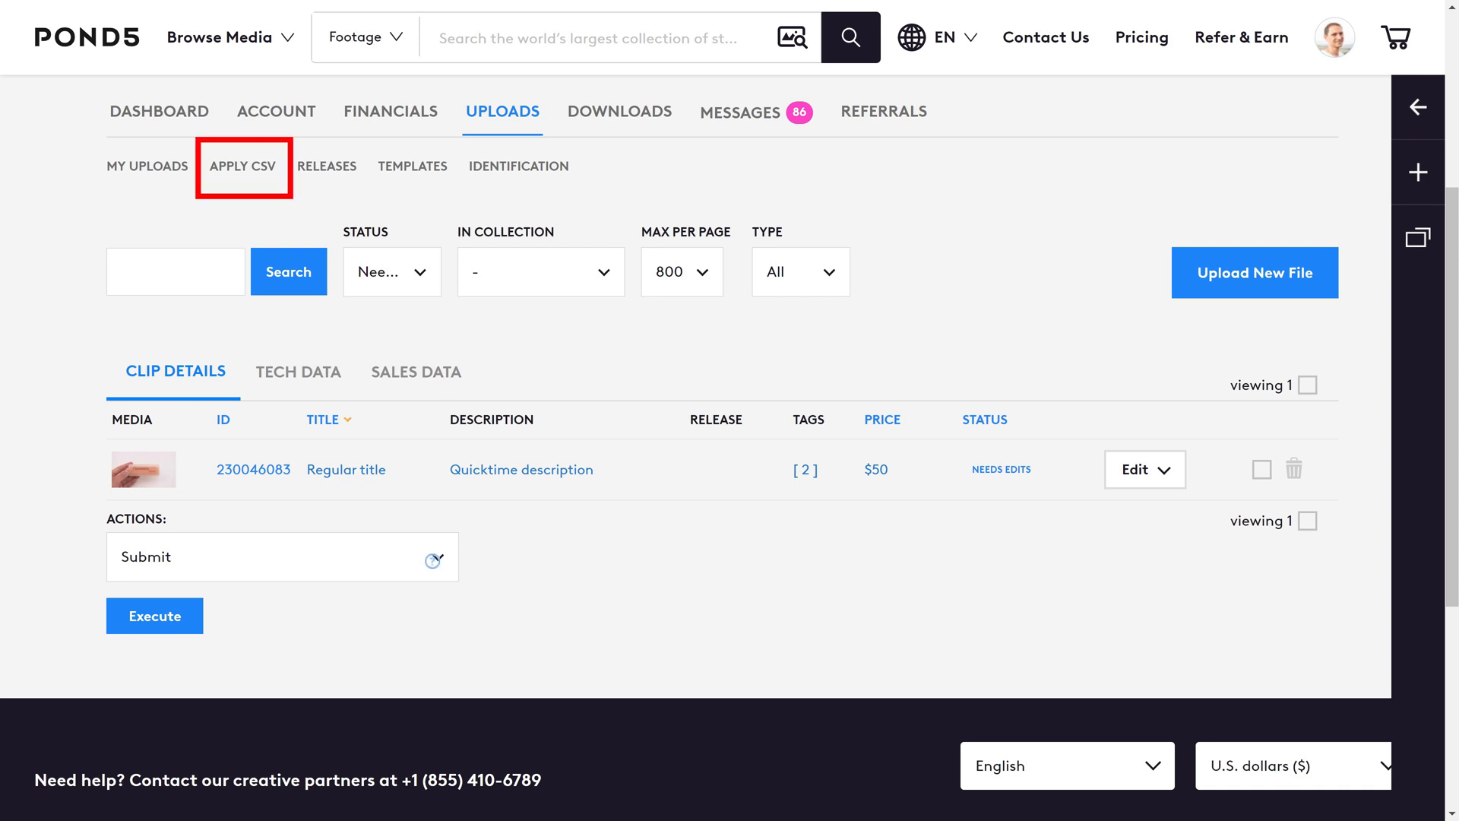
# Step: Switch to the APPLY CSV sub-tab under Pond5 Uploads
pyautogui.click(243, 166)
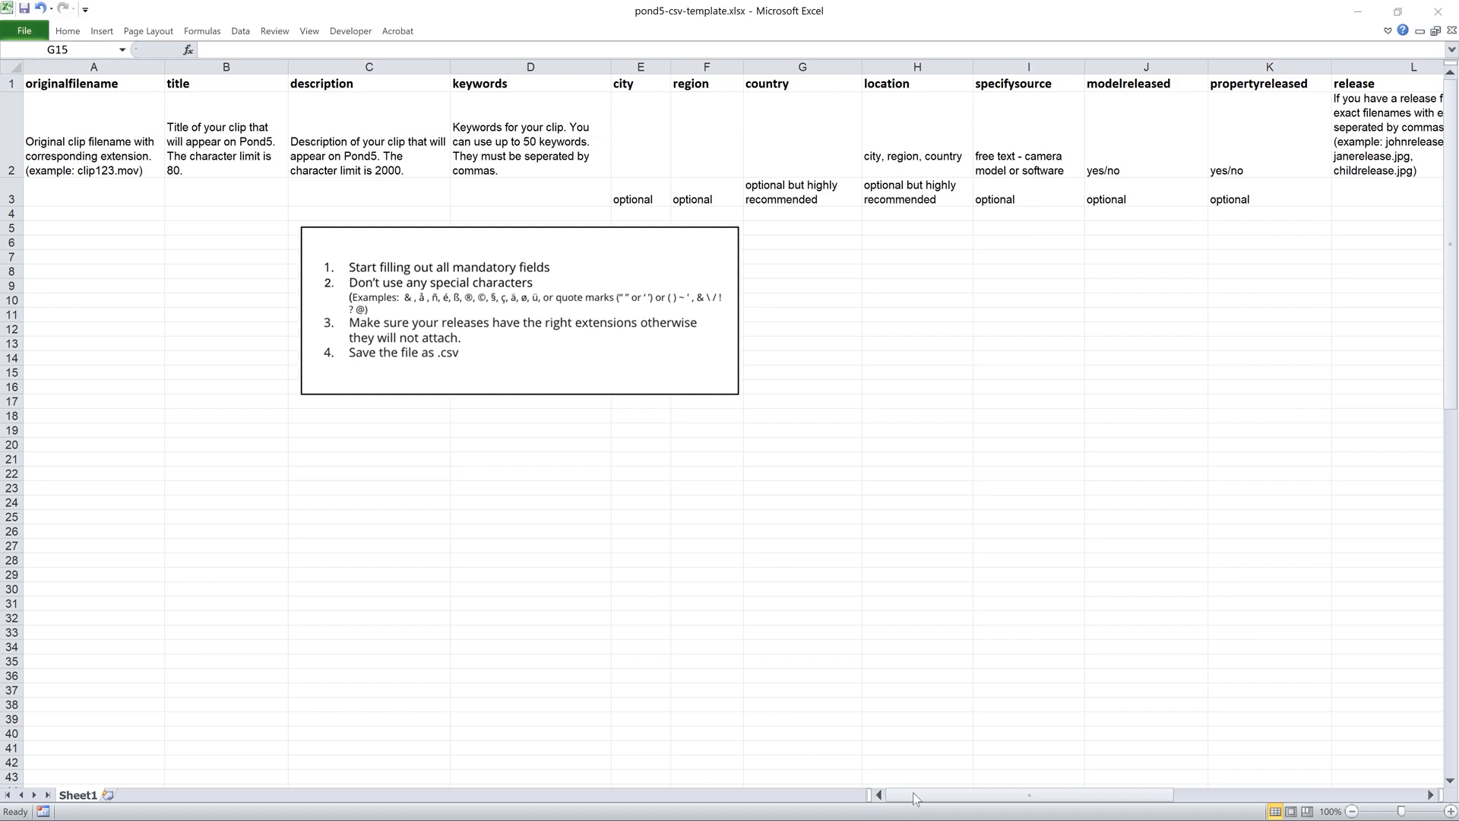
# Step: Browse the Pond5 template's optional columns such as release, copyright and price
pyautogui.click(801, 373)
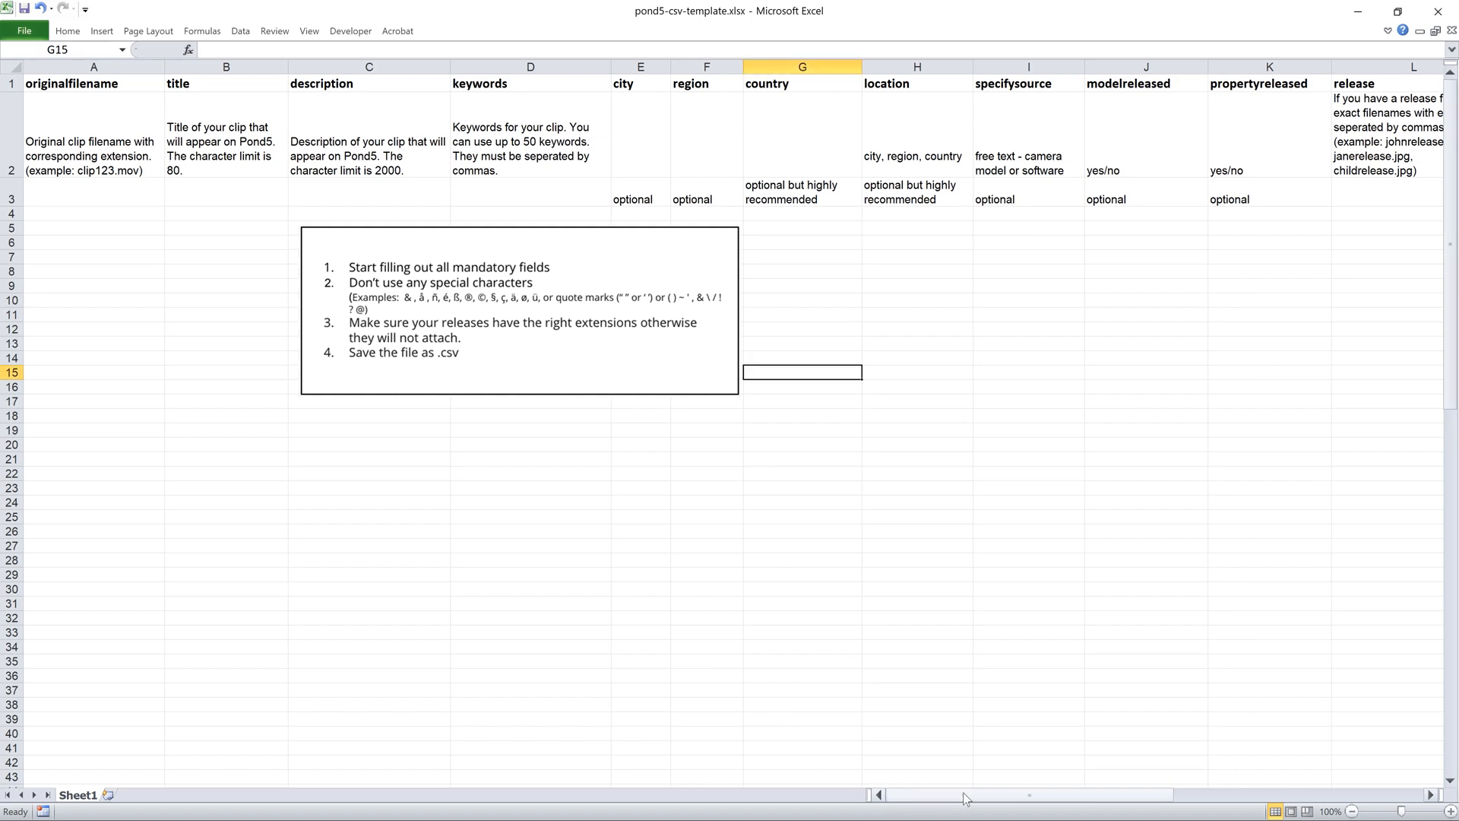
pyautogui.moveTo(1177, 800)
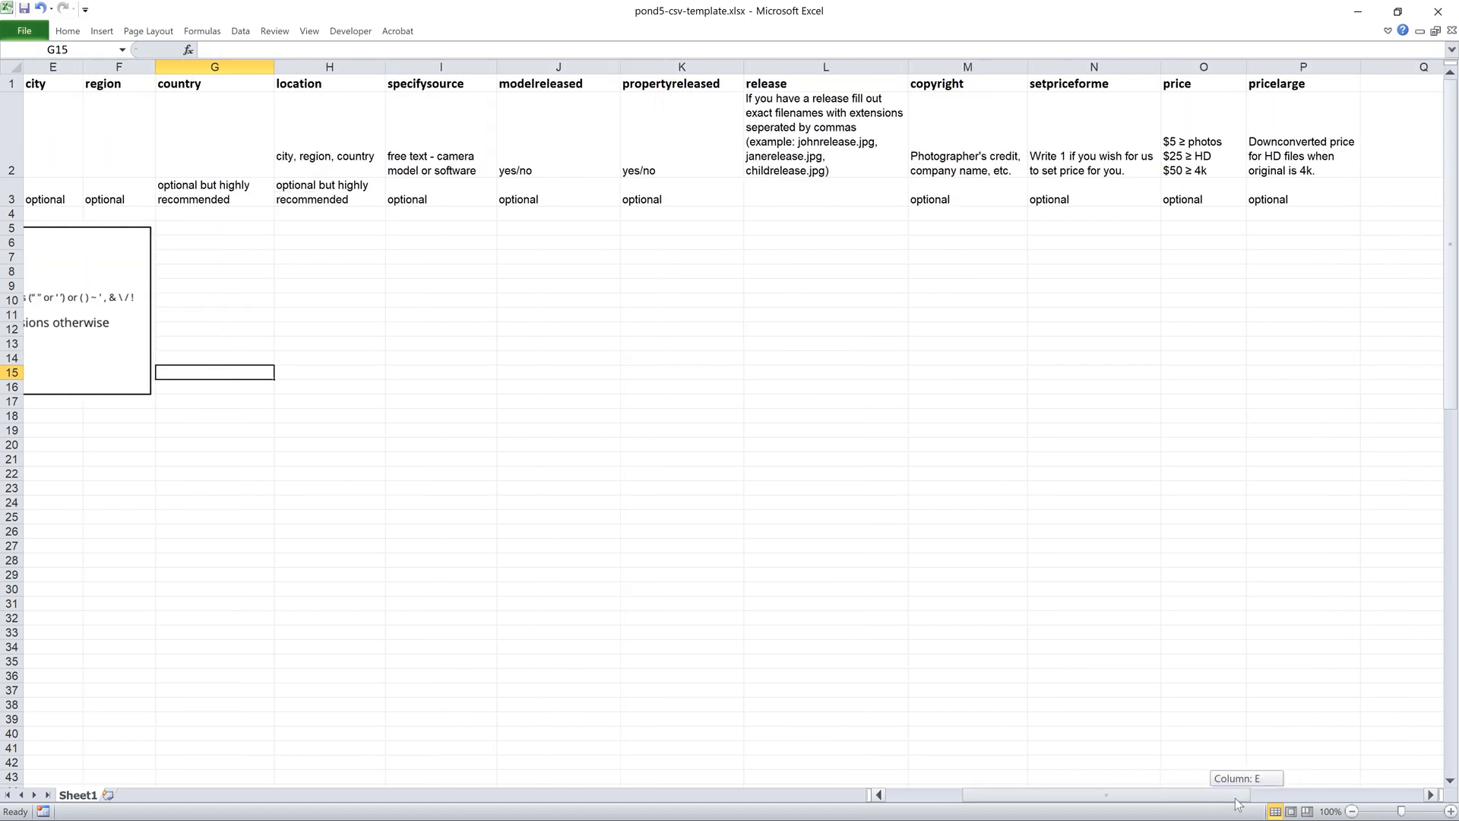
pyautogui.hscroll(-3)
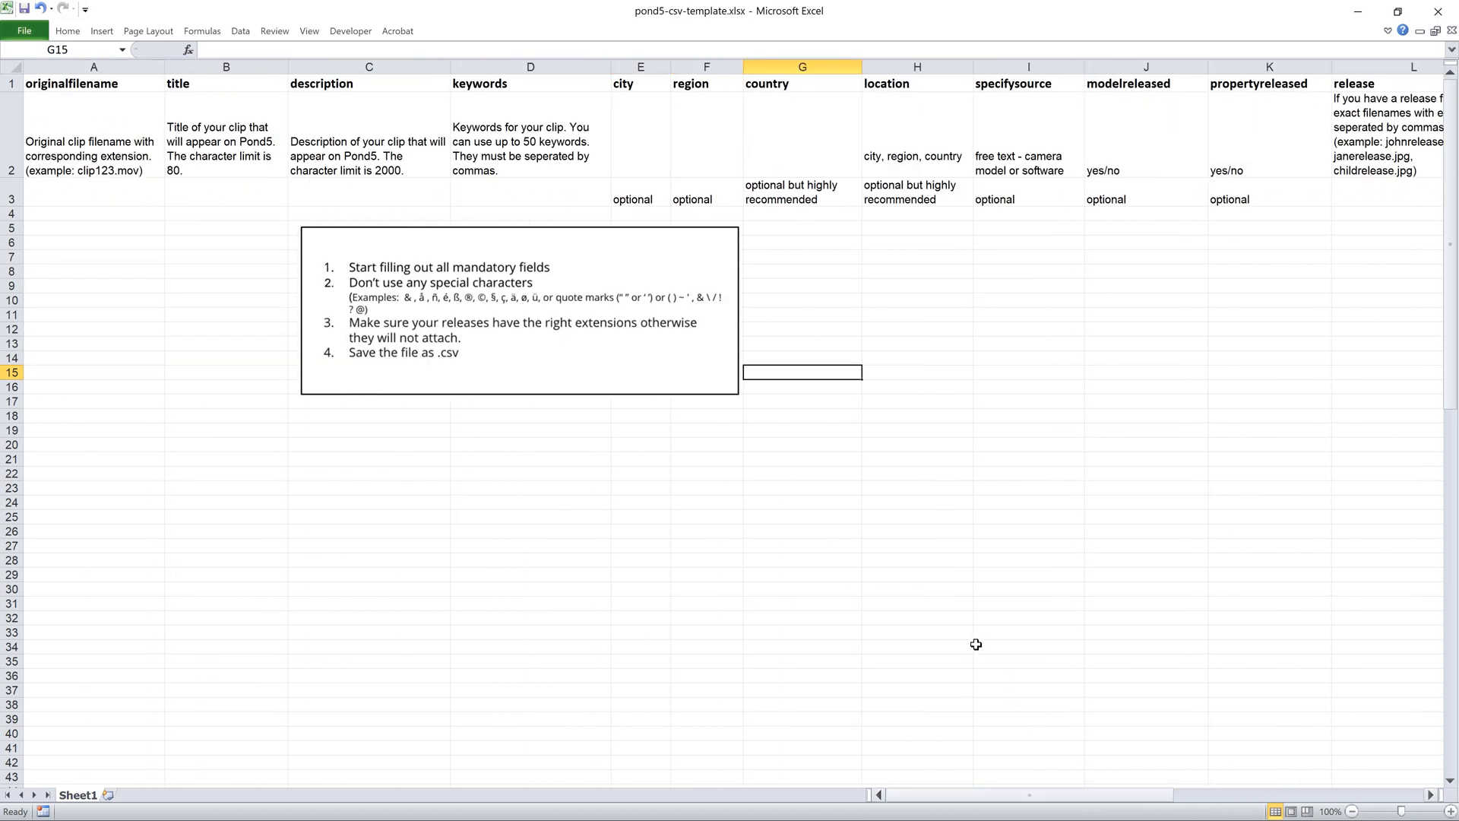
pyautogui.moveTo(949, 621)
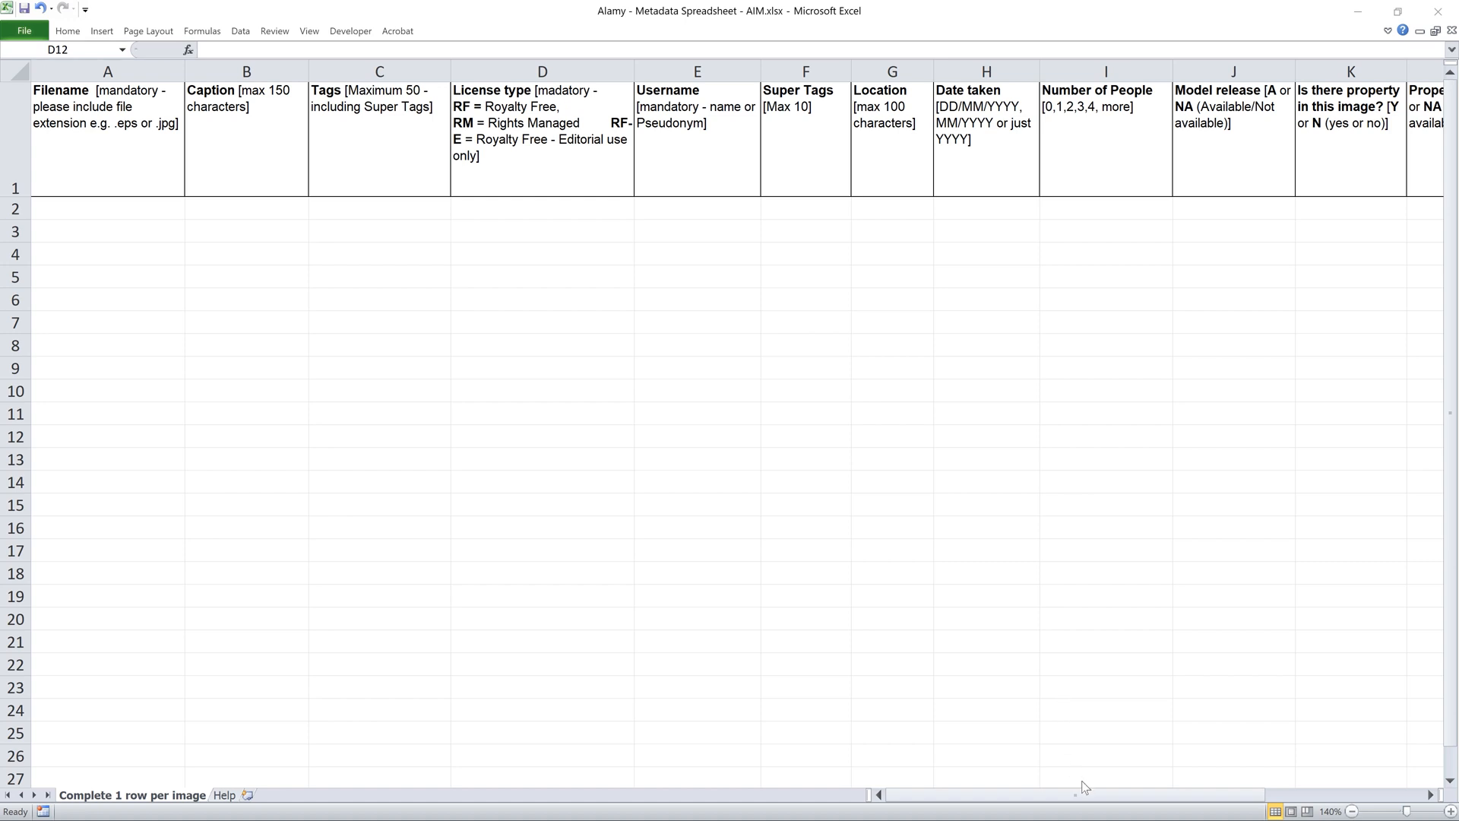
# Step: Scroll right through the Alamy spreadsheet's columns, then view its Help sheet
pyautogui.click(542, 436)
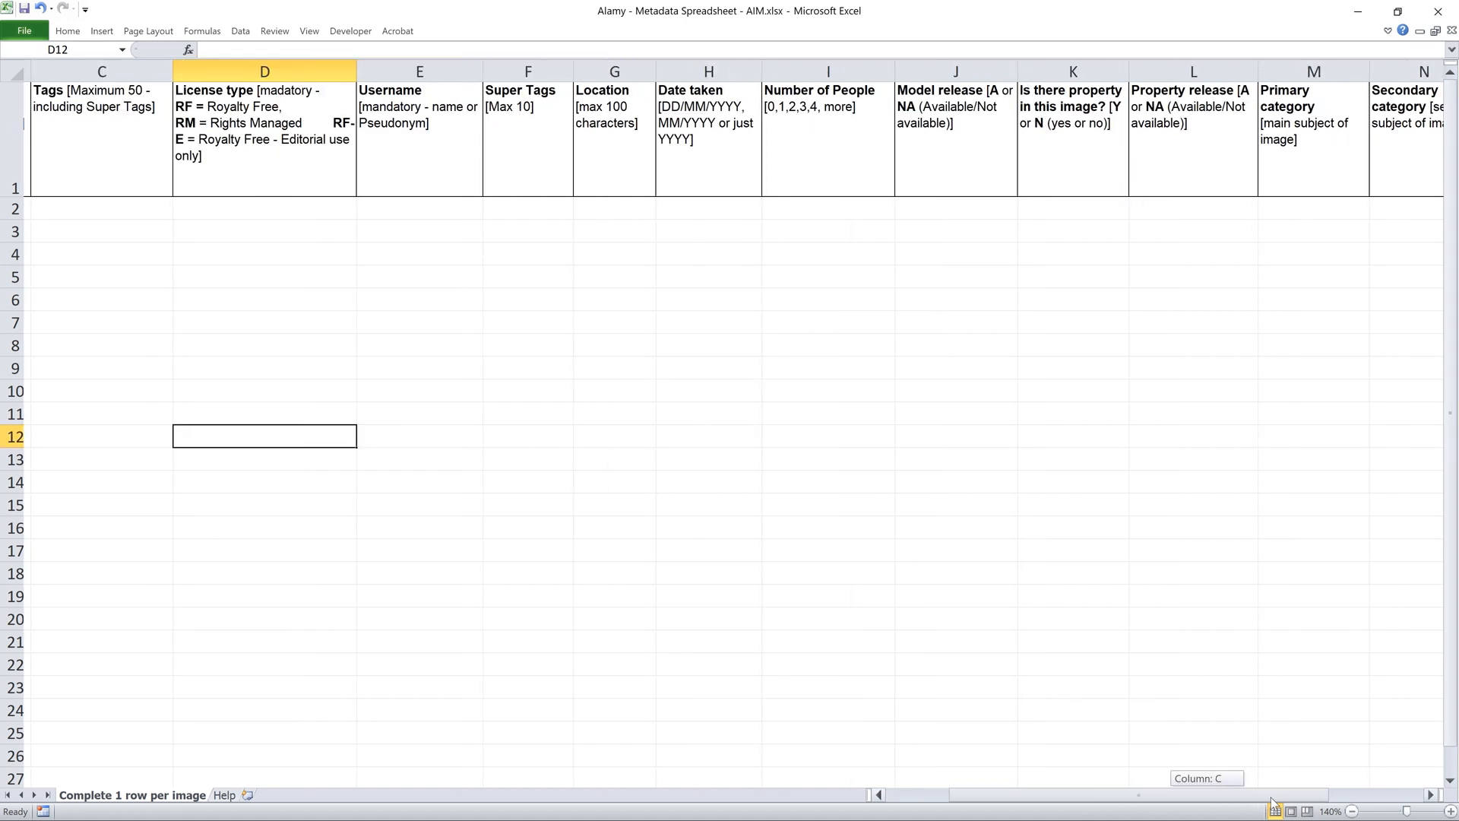
pyautogui.hscroll(3)
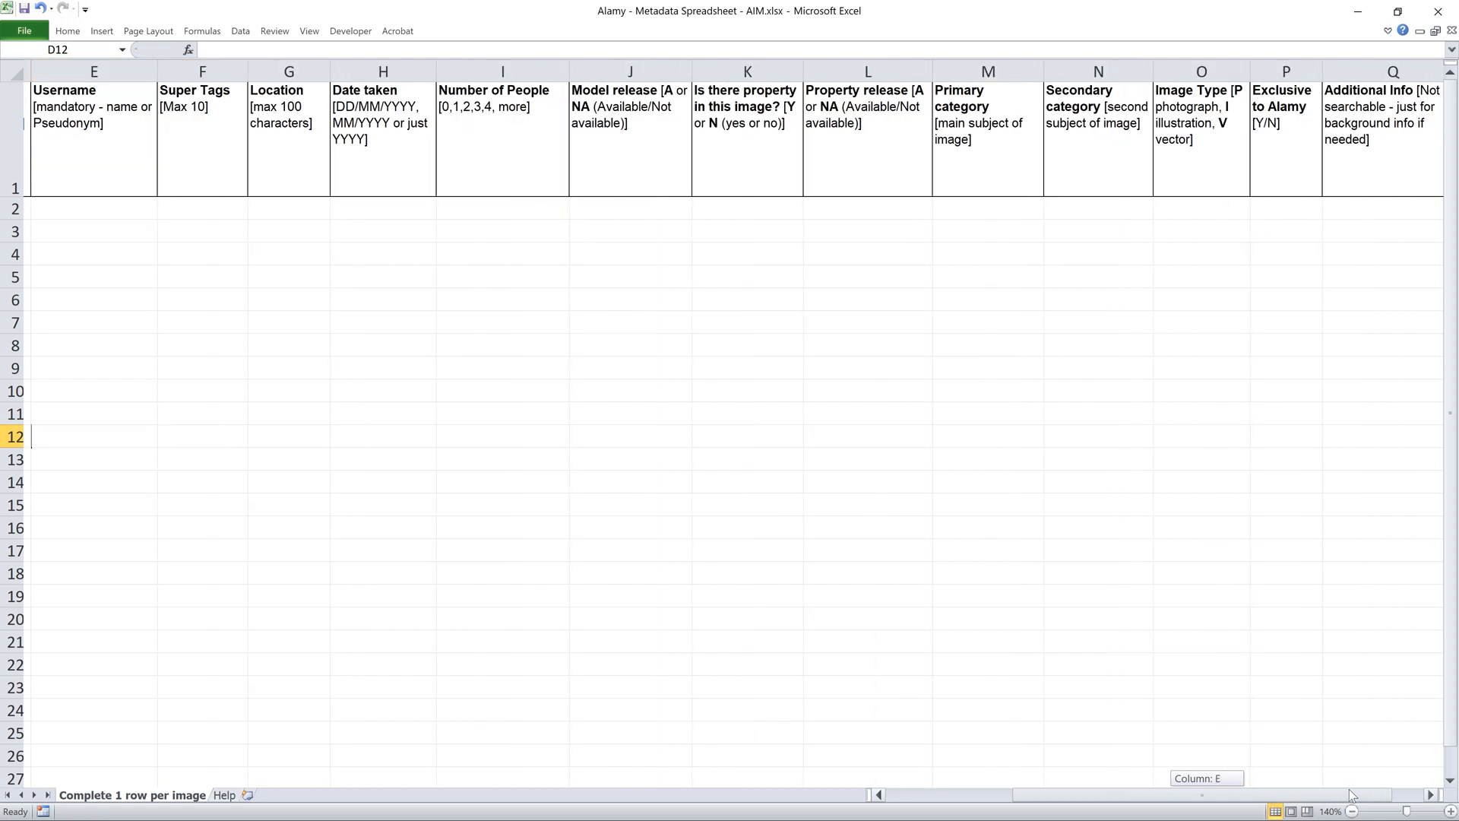
pyautogui.hscroll(3)
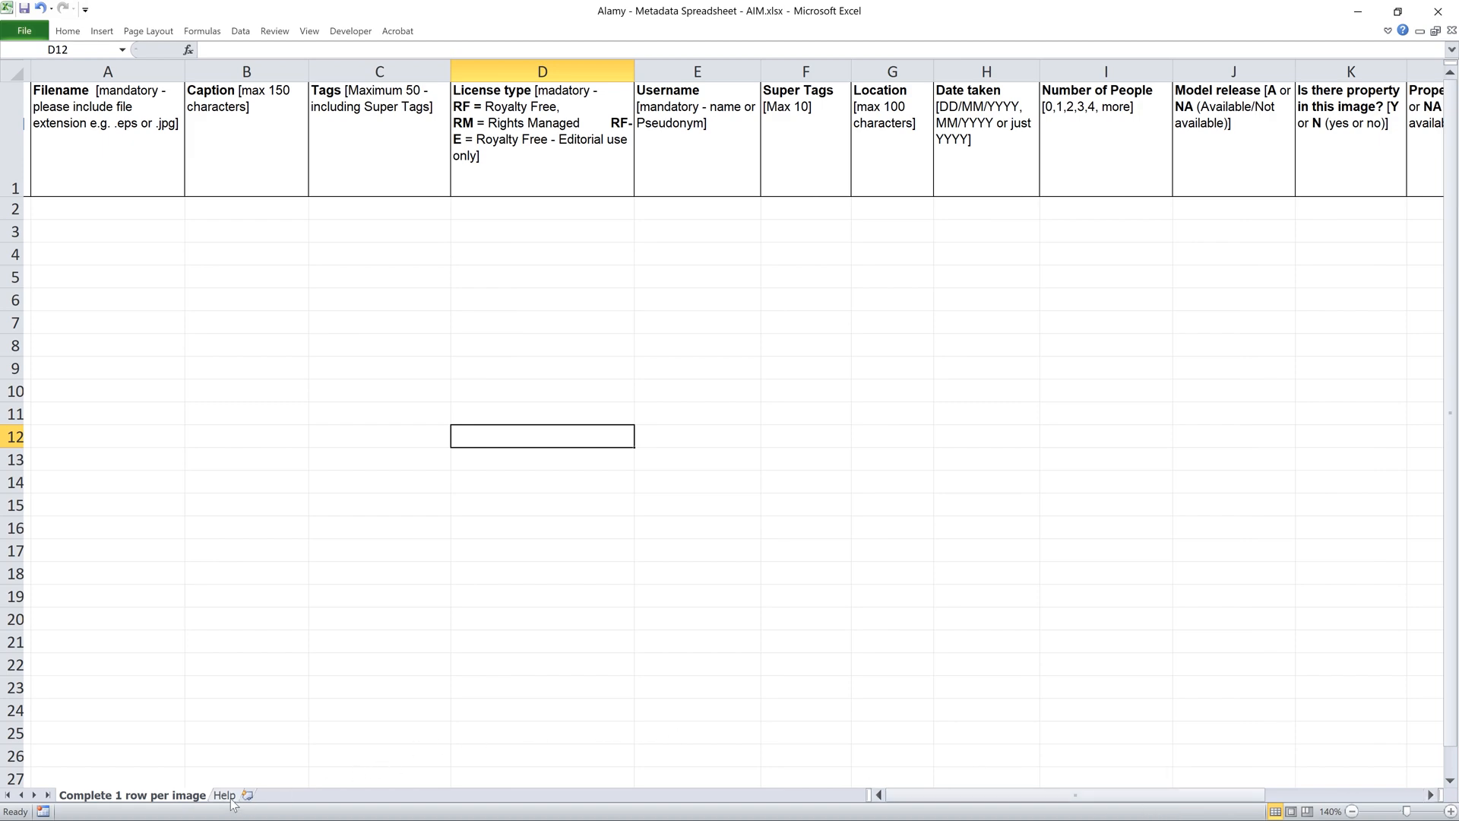
pyautogui.click(224, 799)
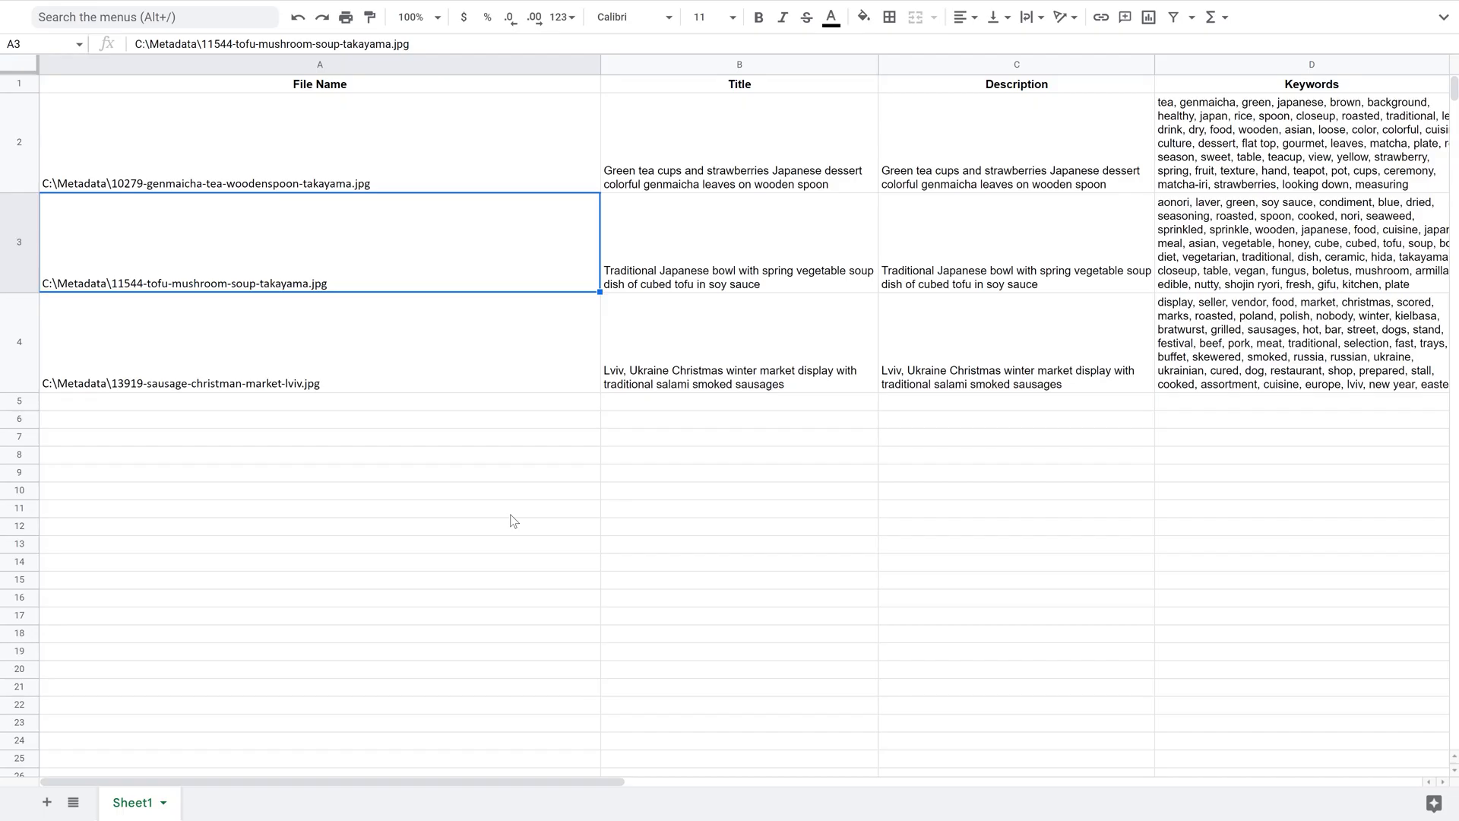
# Step: Find and replace C:\Metadata\ with nothing across the sheet
pyautogui.click(319, 560)
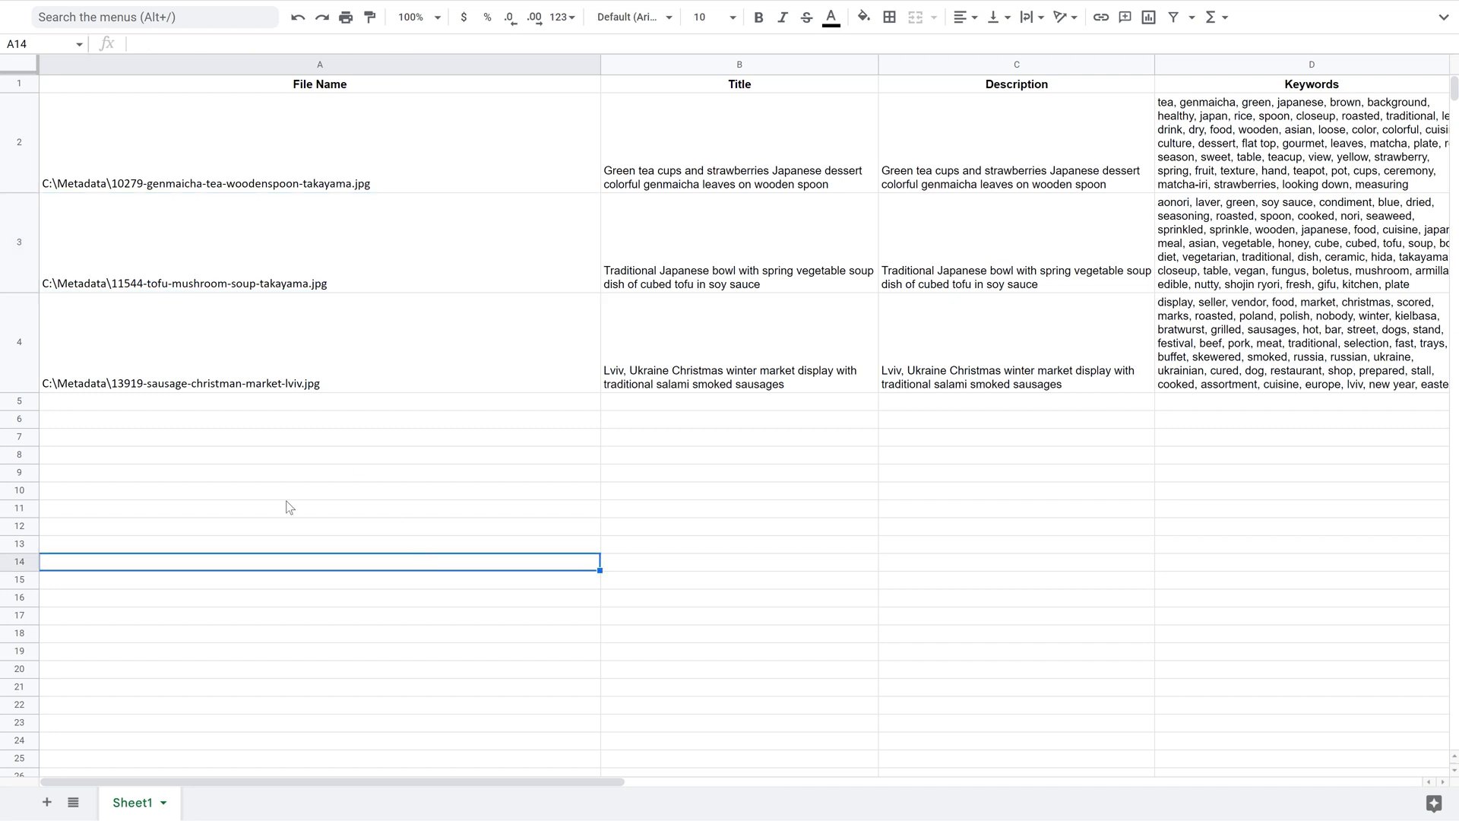
pyautogui.press('ctrl+h')
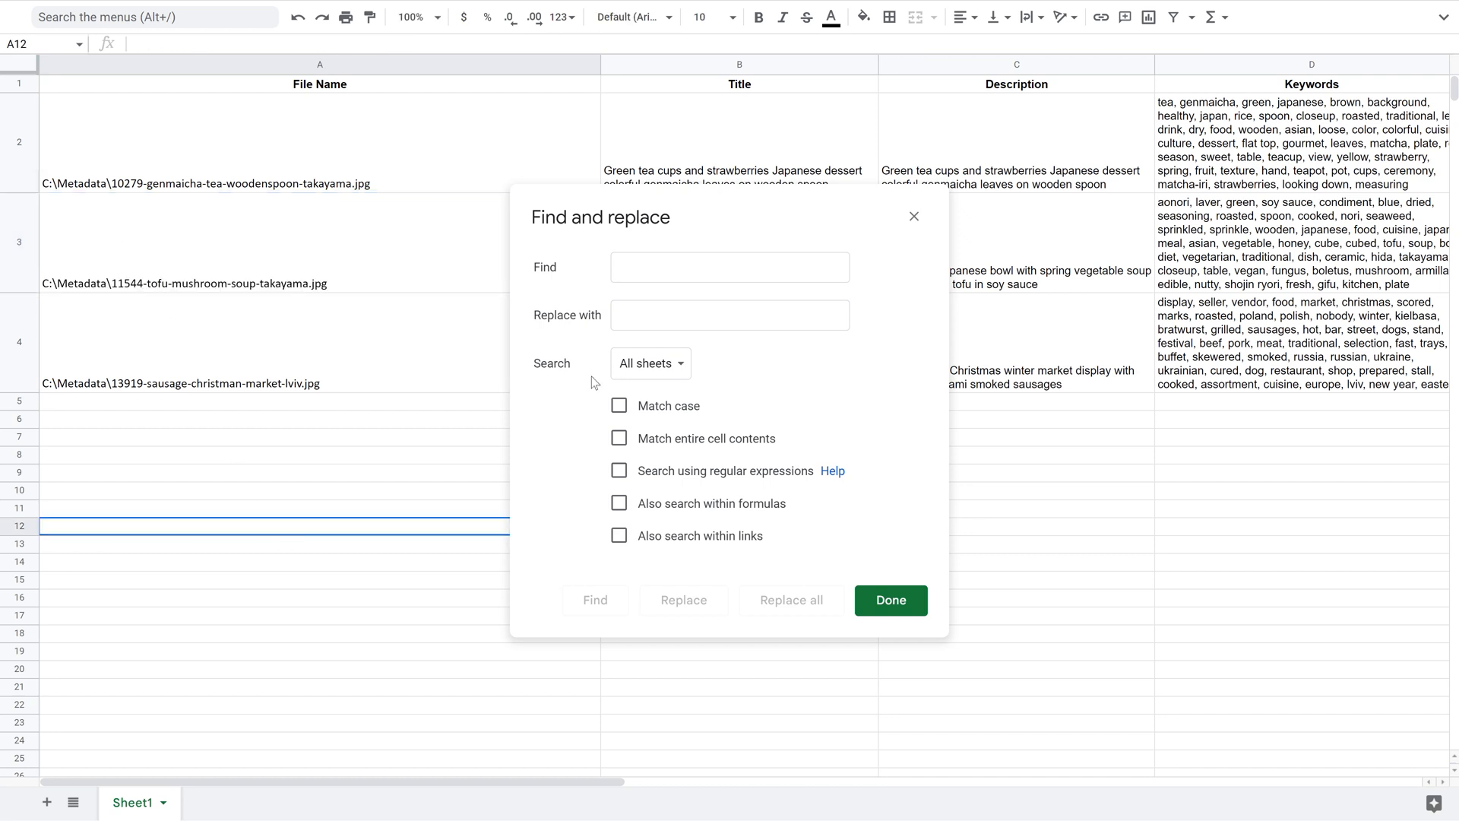
pyautogui.write('C:\\Metadata\\')
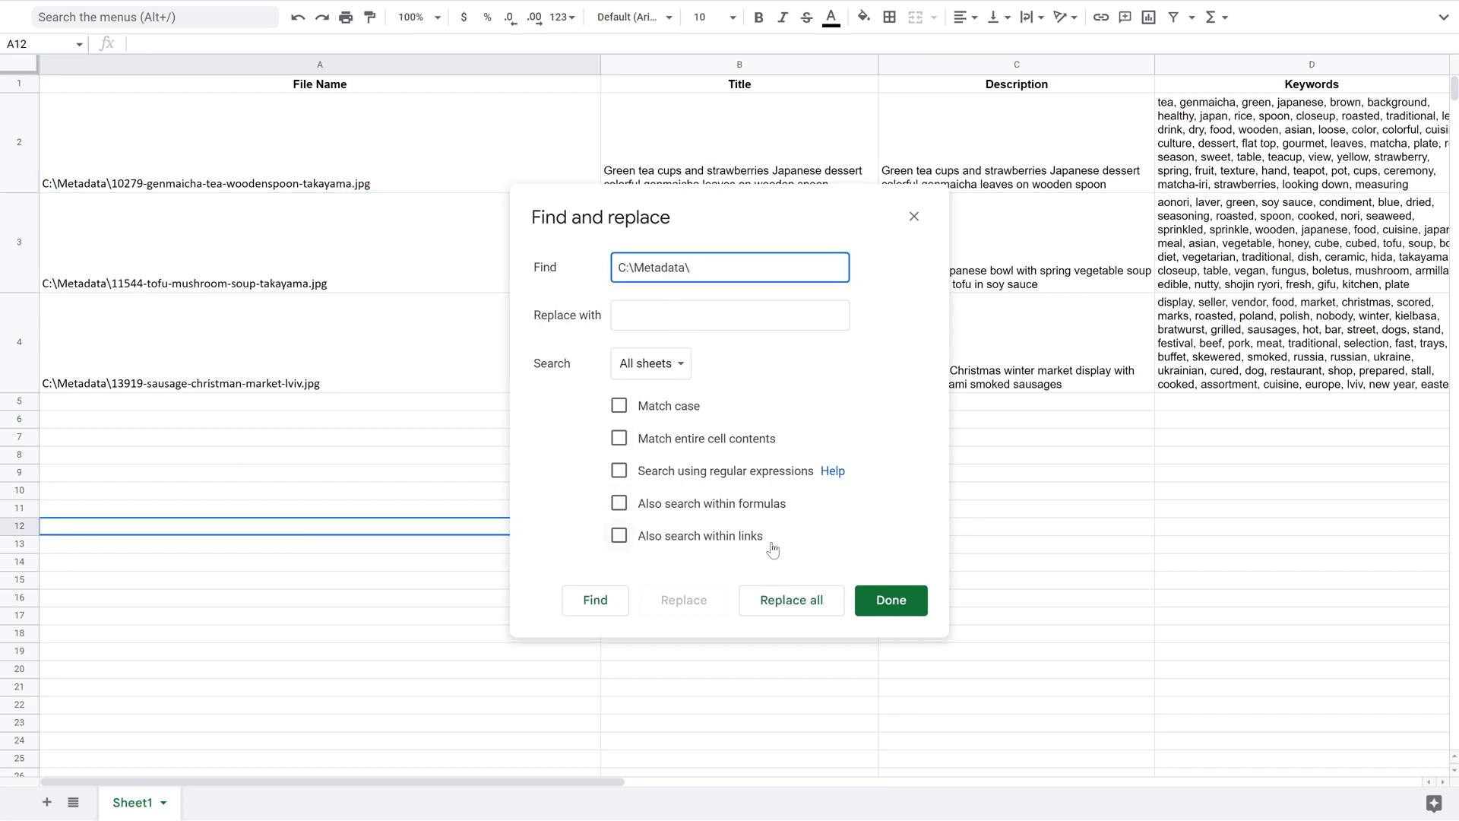
pyautogui.click(791, 599)
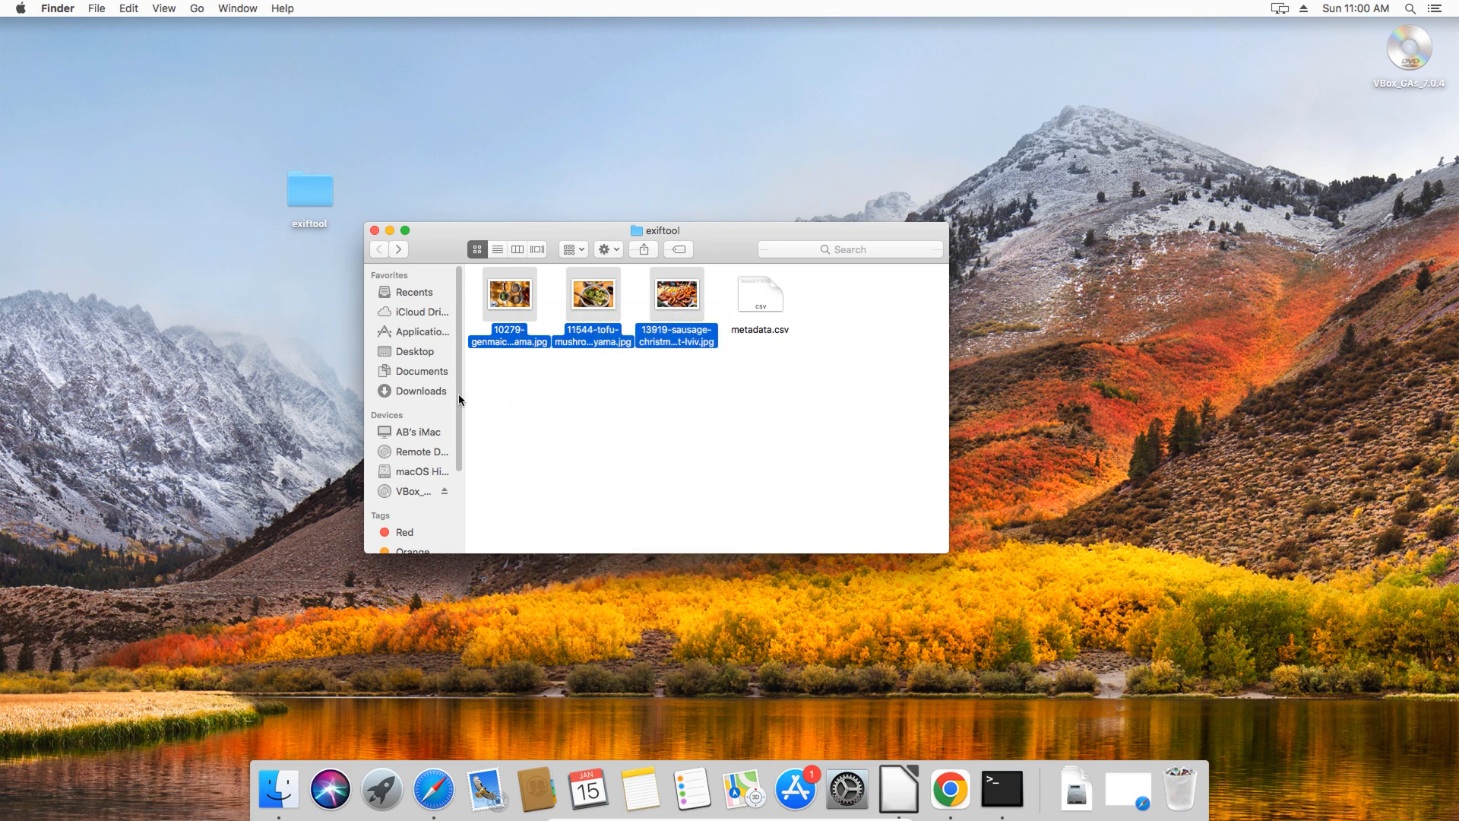
# Step: Create a TextEdit document, convert it with Format > Make Plain Text, and paste the file names
pyautogui.click(420, 331)
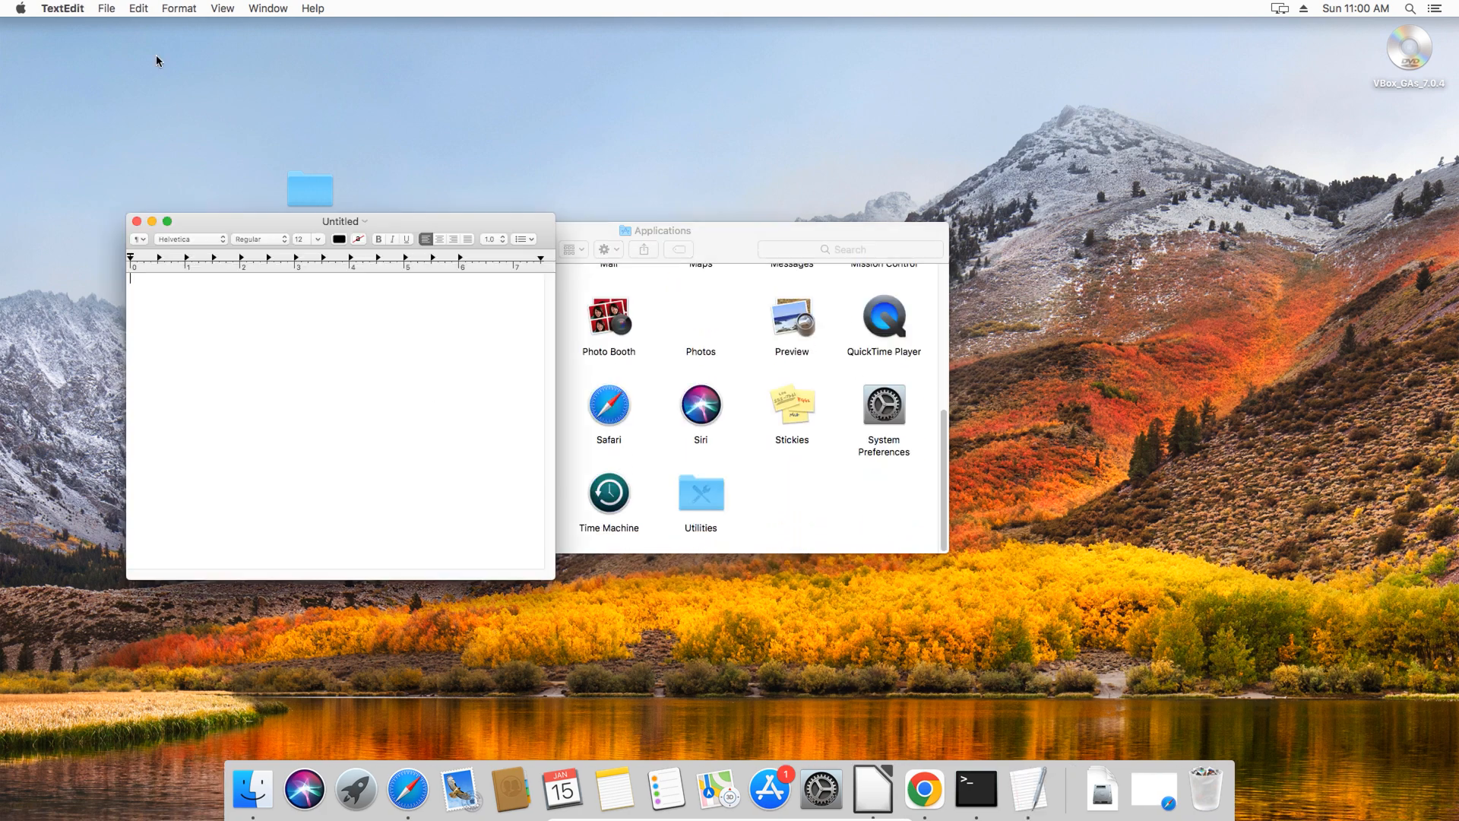
pyautogui.click(178, 8)
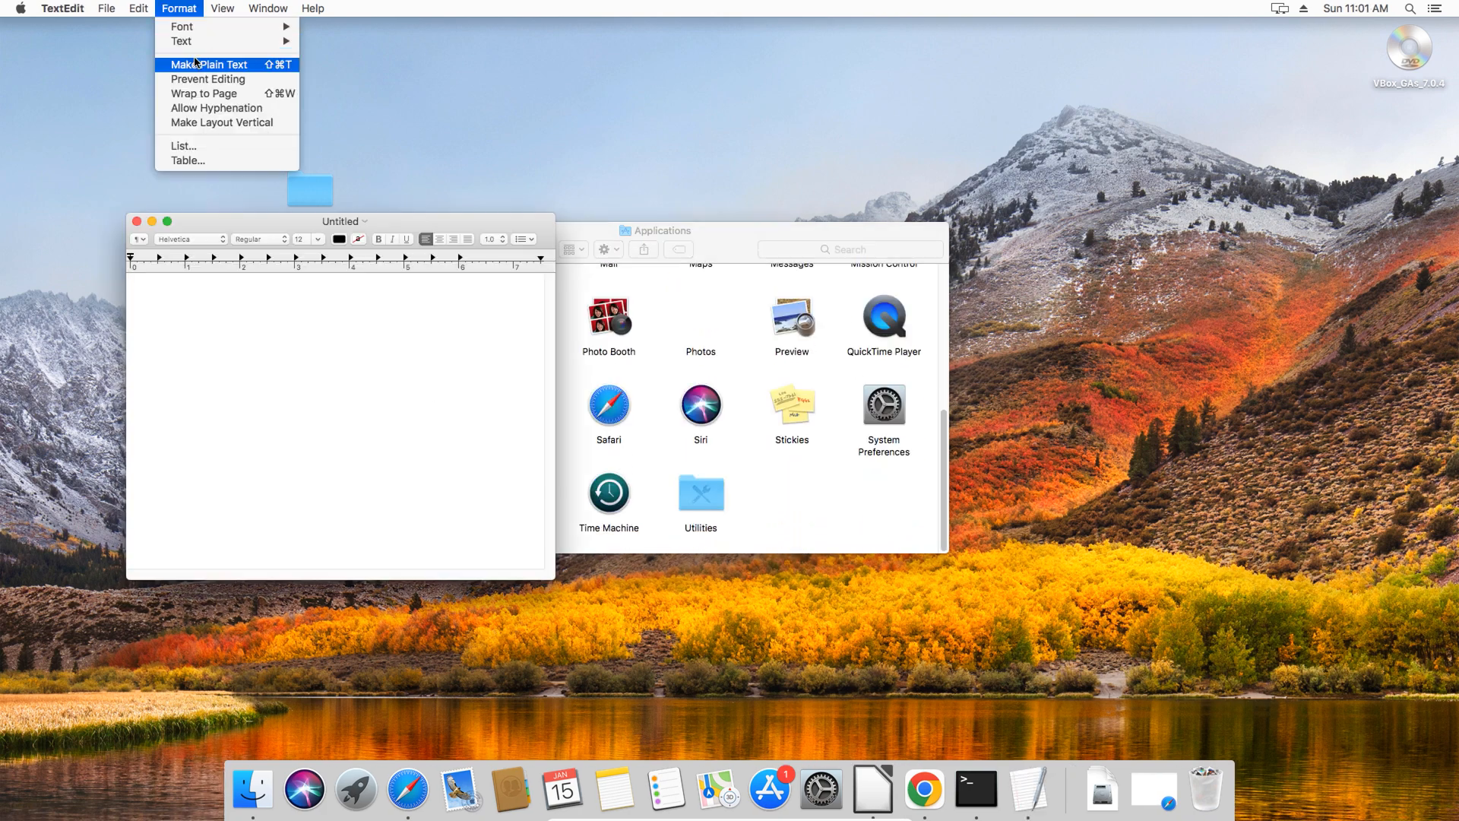
pyautogui.click(212, 63)
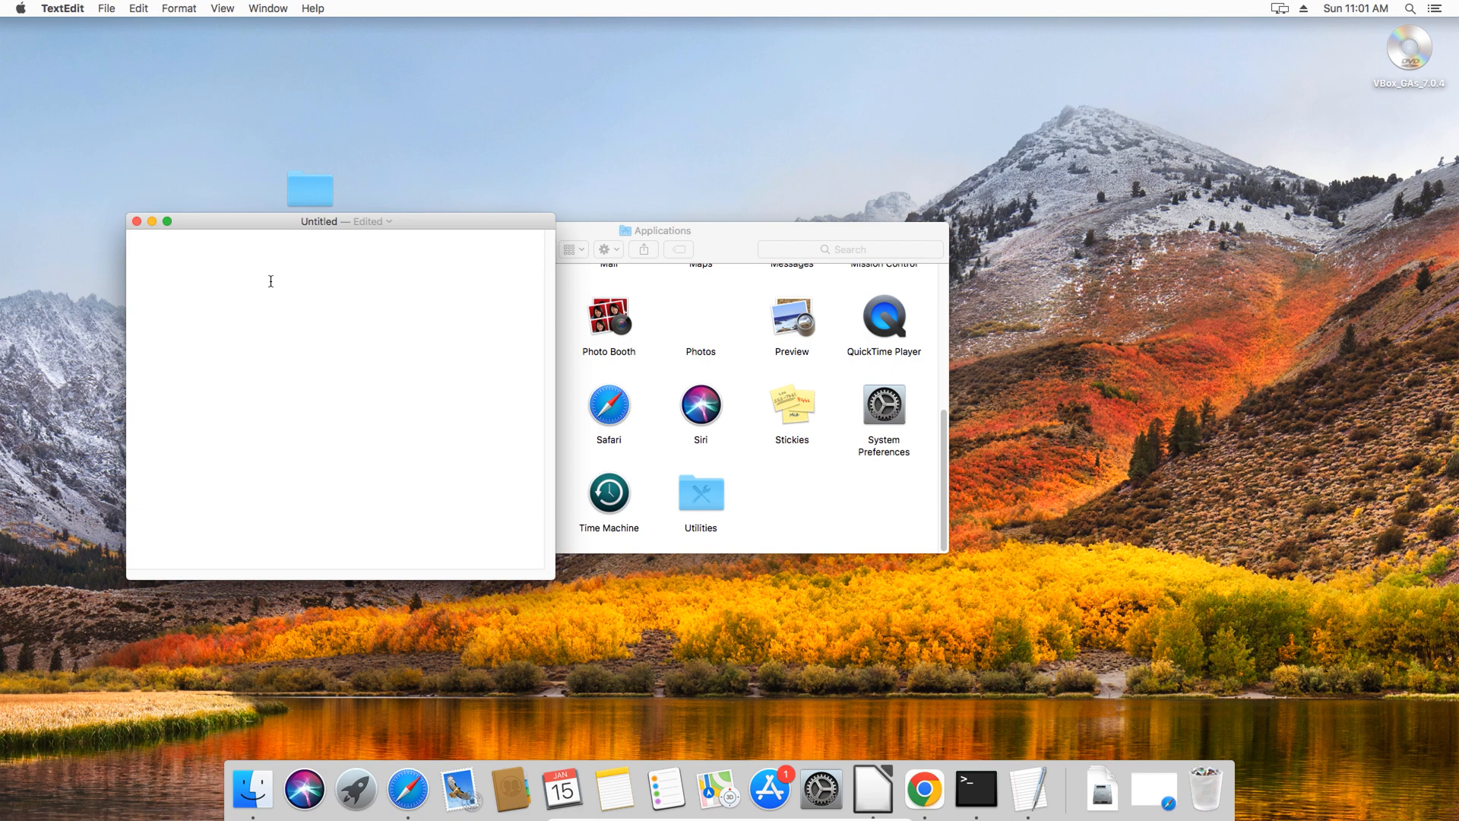
pyautogui.rightClick(270, 282)
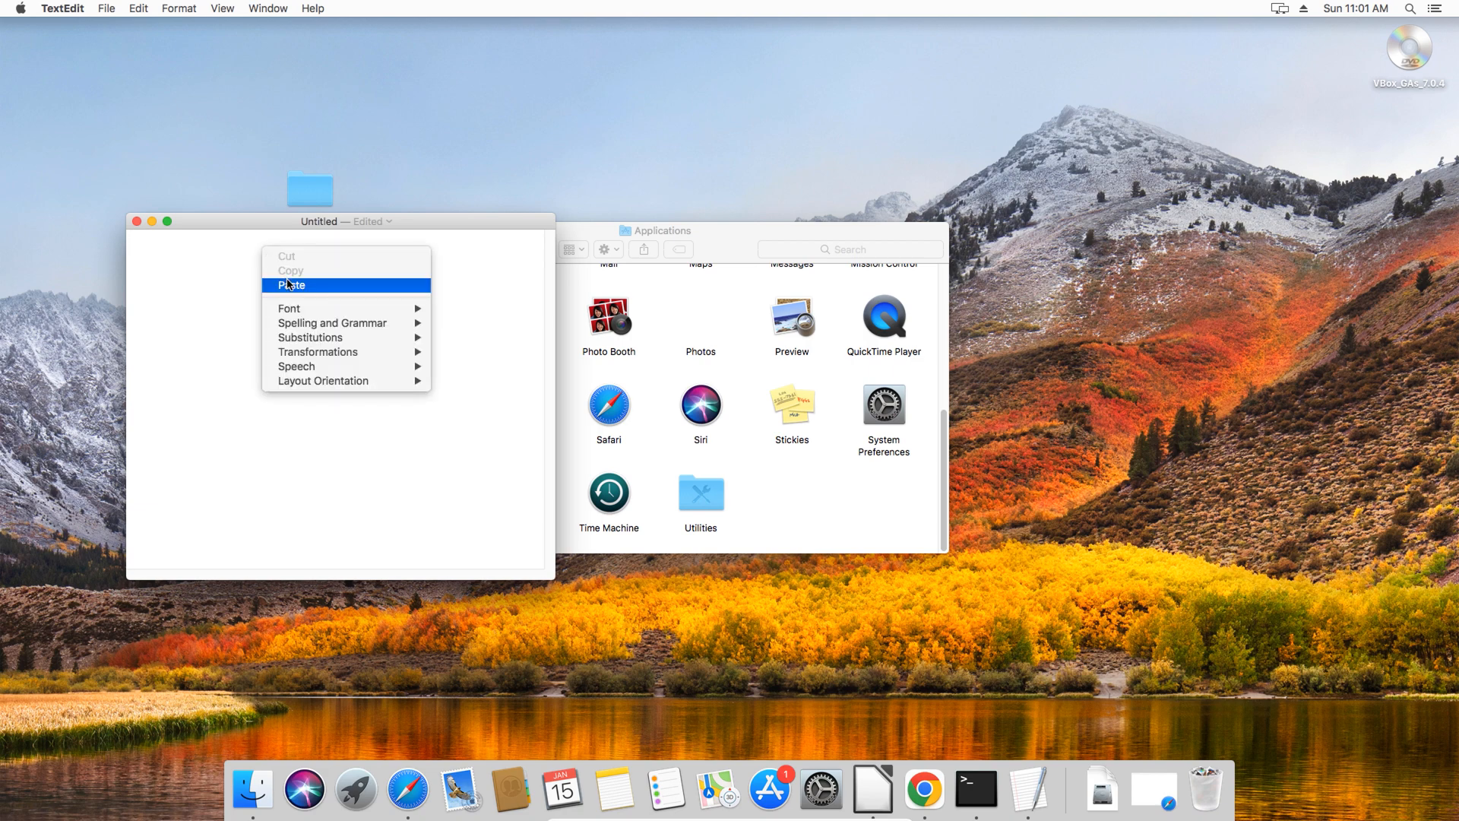
pyautogui.click(291, 285)
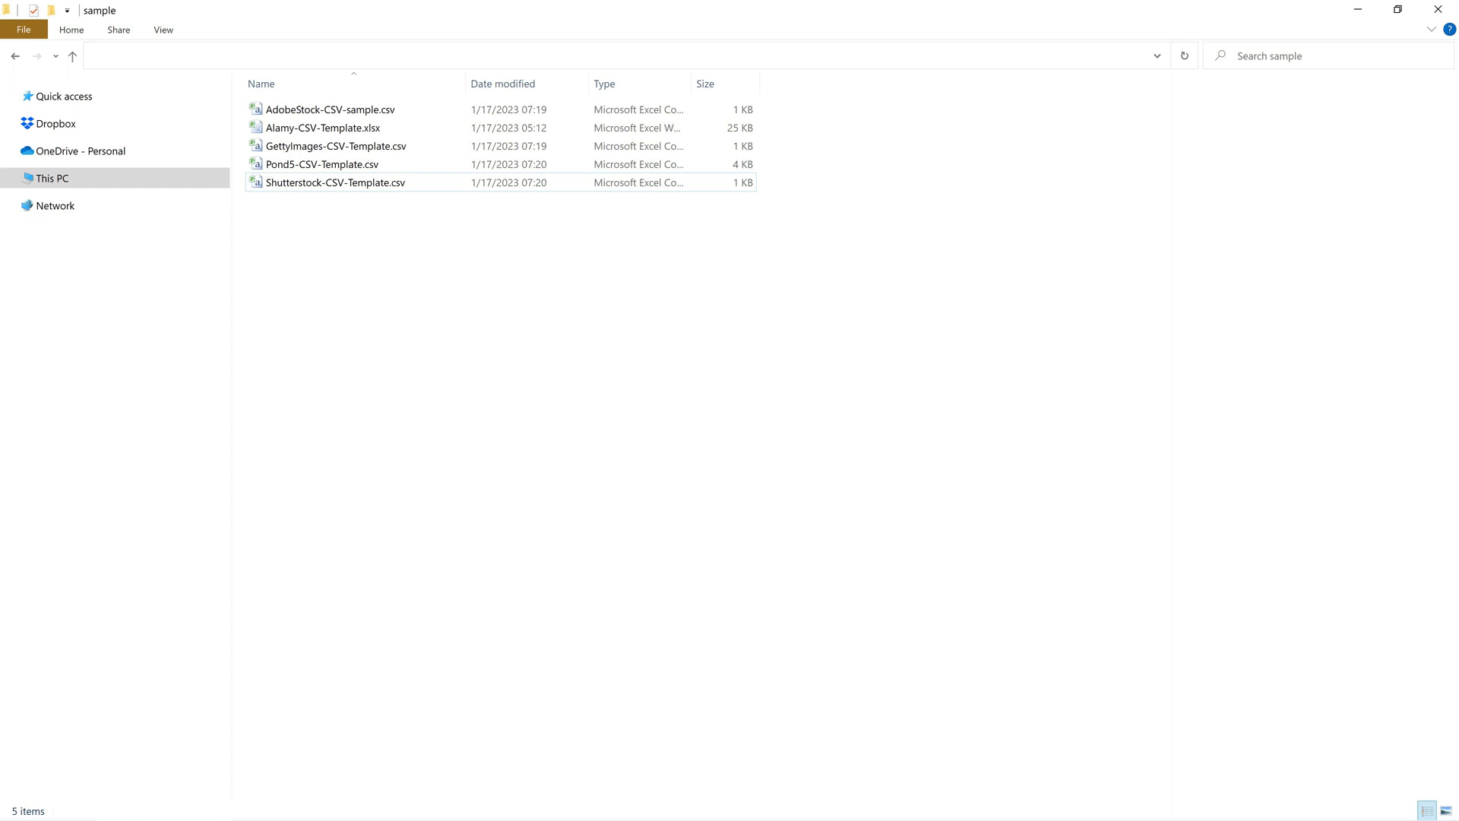
# Step: Open an agency CSV template from the Metadata folder
pyautogui.doubleClick(335, 145)
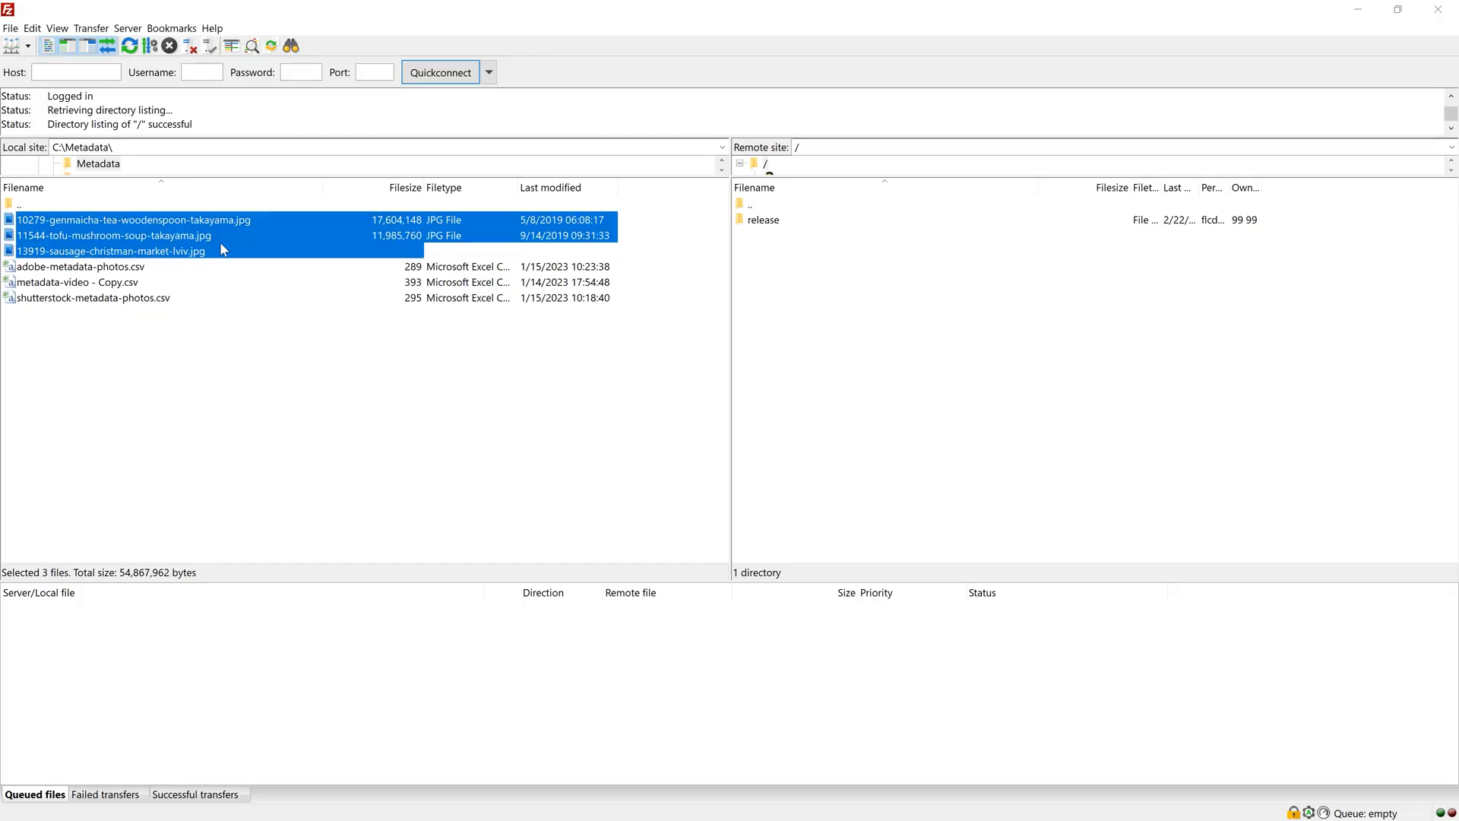
# Step: Upload the three selected food photos from the local pane to the server
pyautogui.rightClick(112, 250)
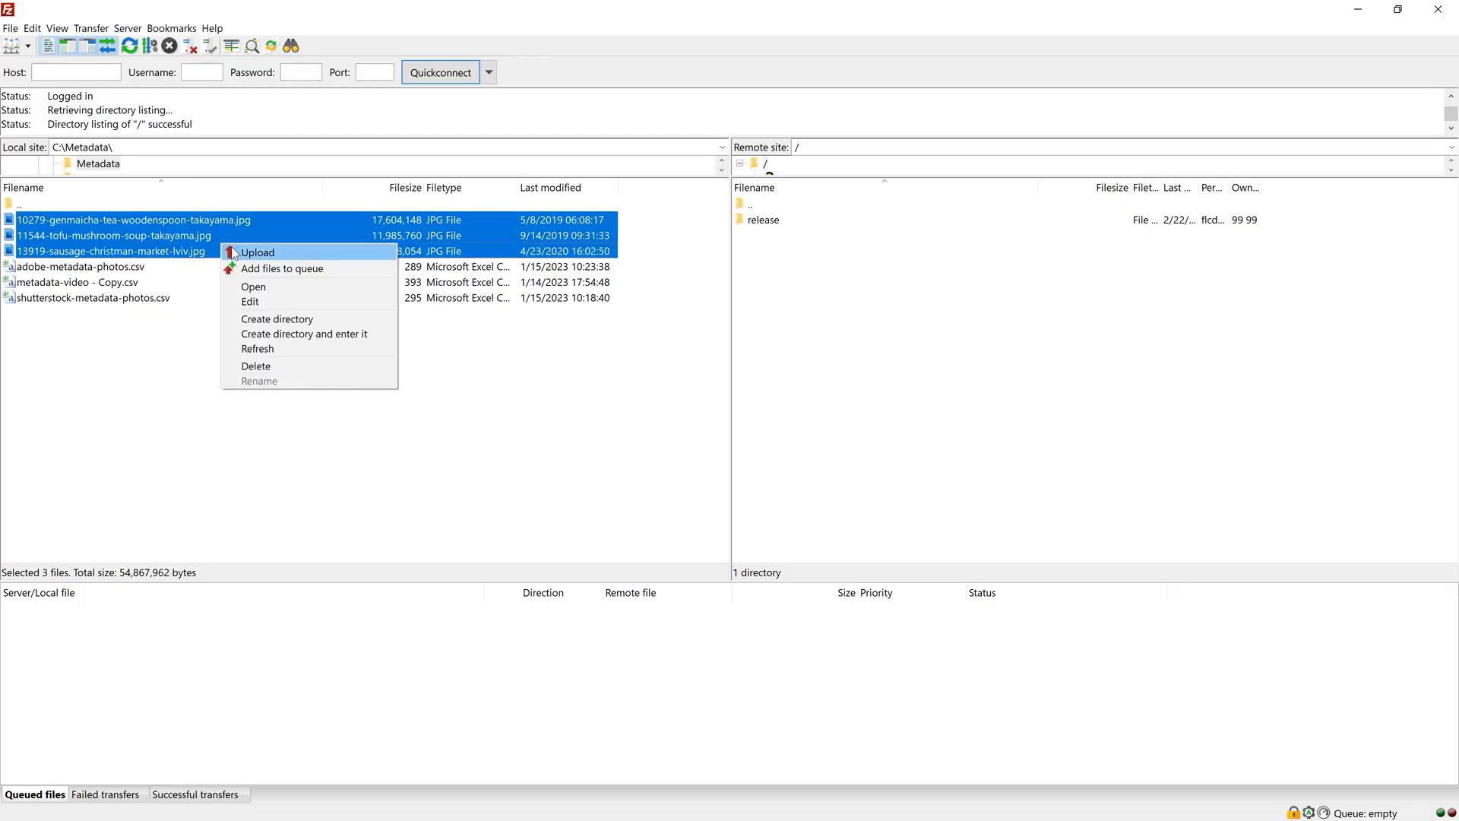
pyautogui.click(258, 253)
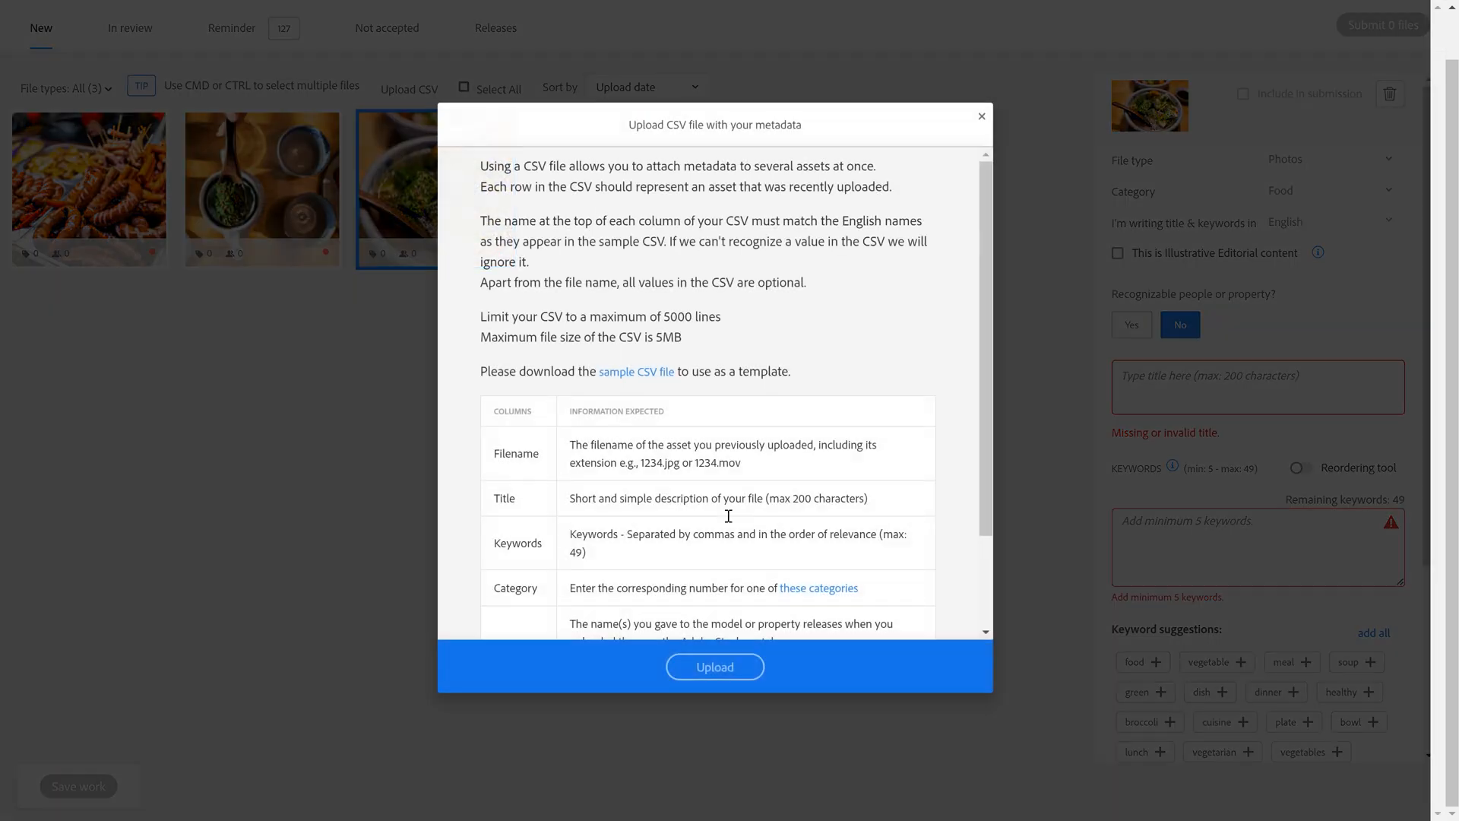
# Step: Choose the CSV file in Adobe Stock's Upload CSV dialog and refresh to see the applied metadata
pyautogui.scroll(-3)
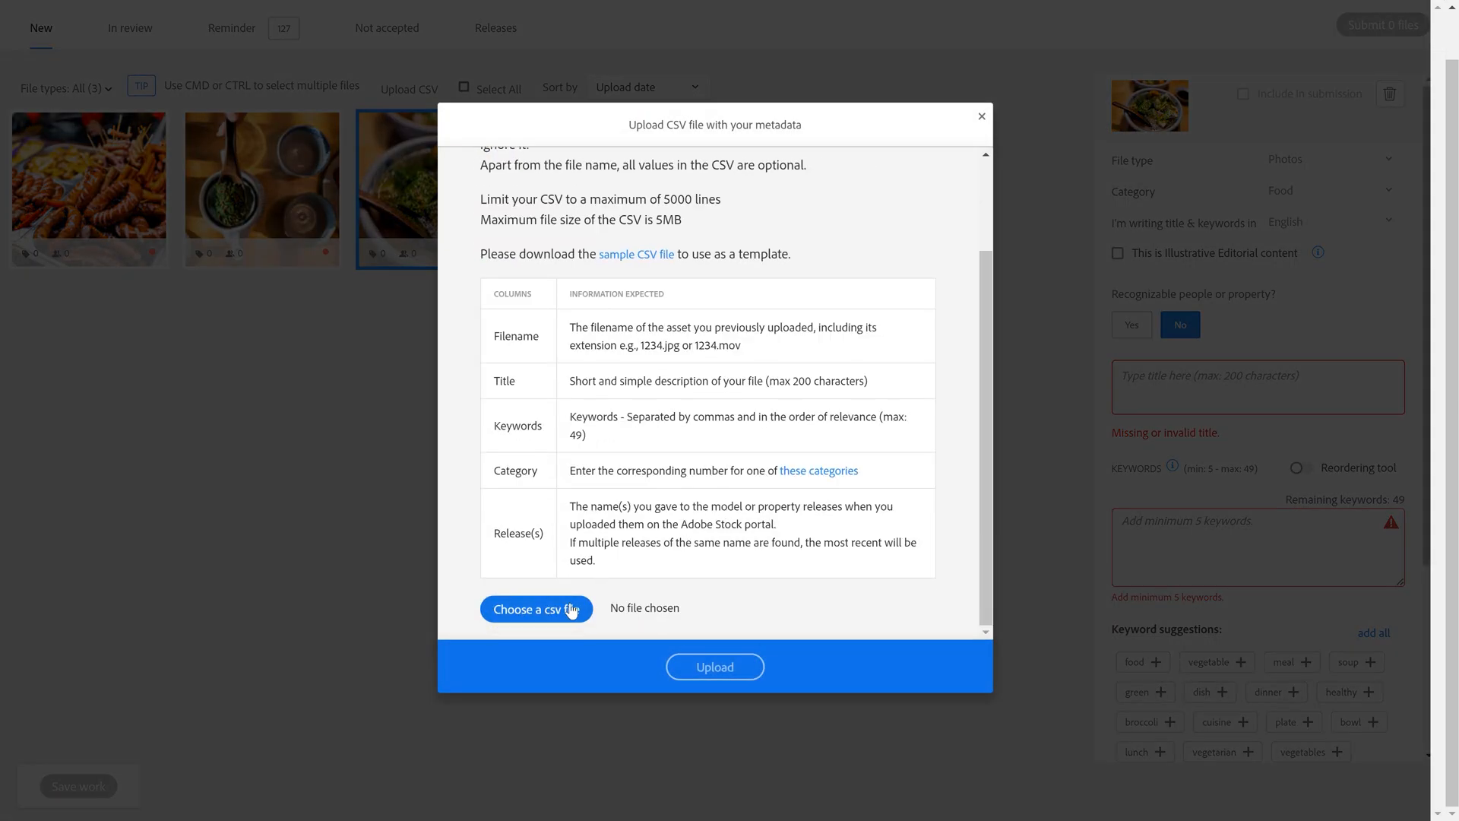
pyautogui.click(713, 667)
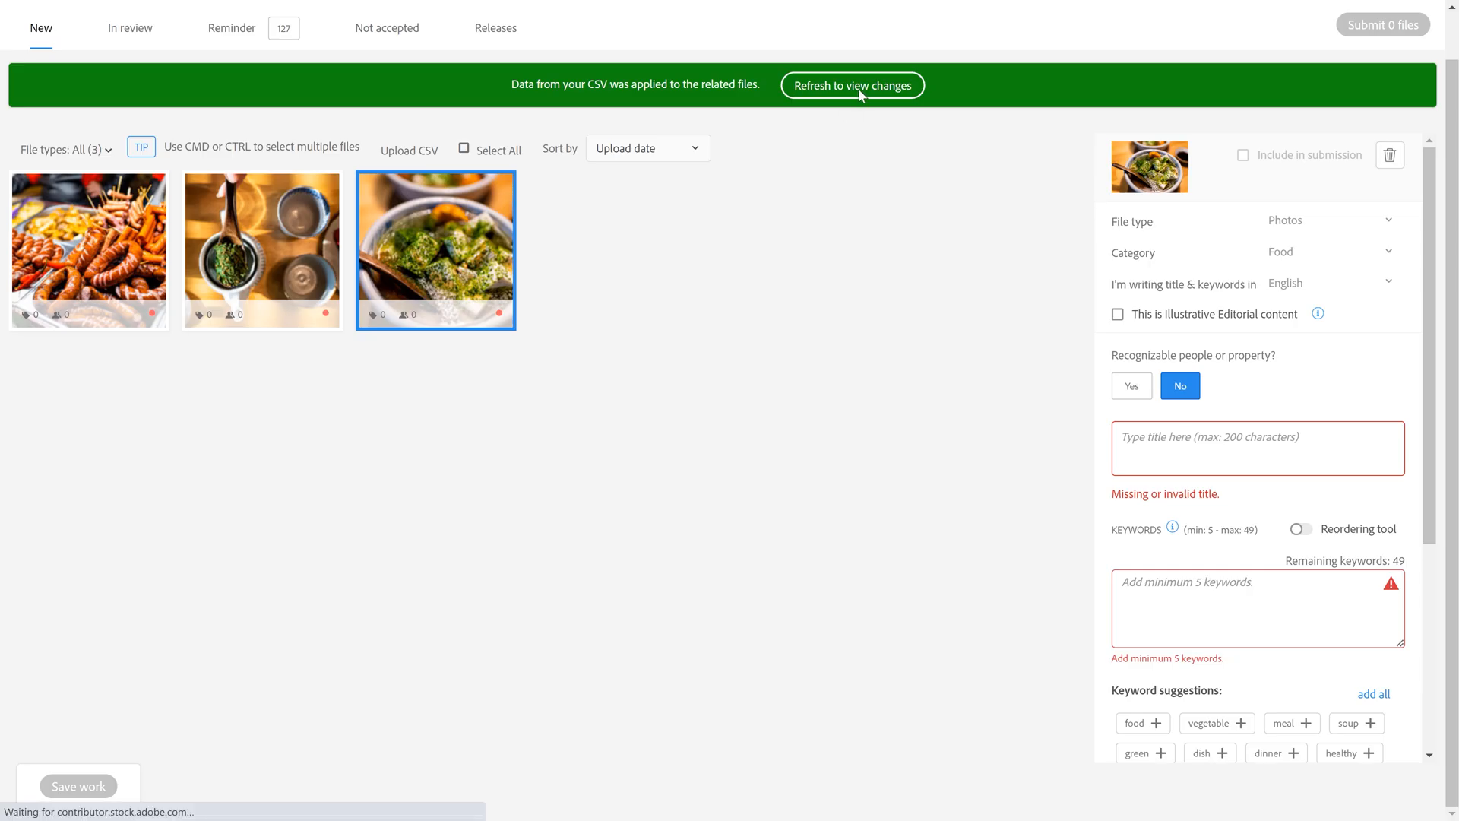
pyautogui.click(852, 84)
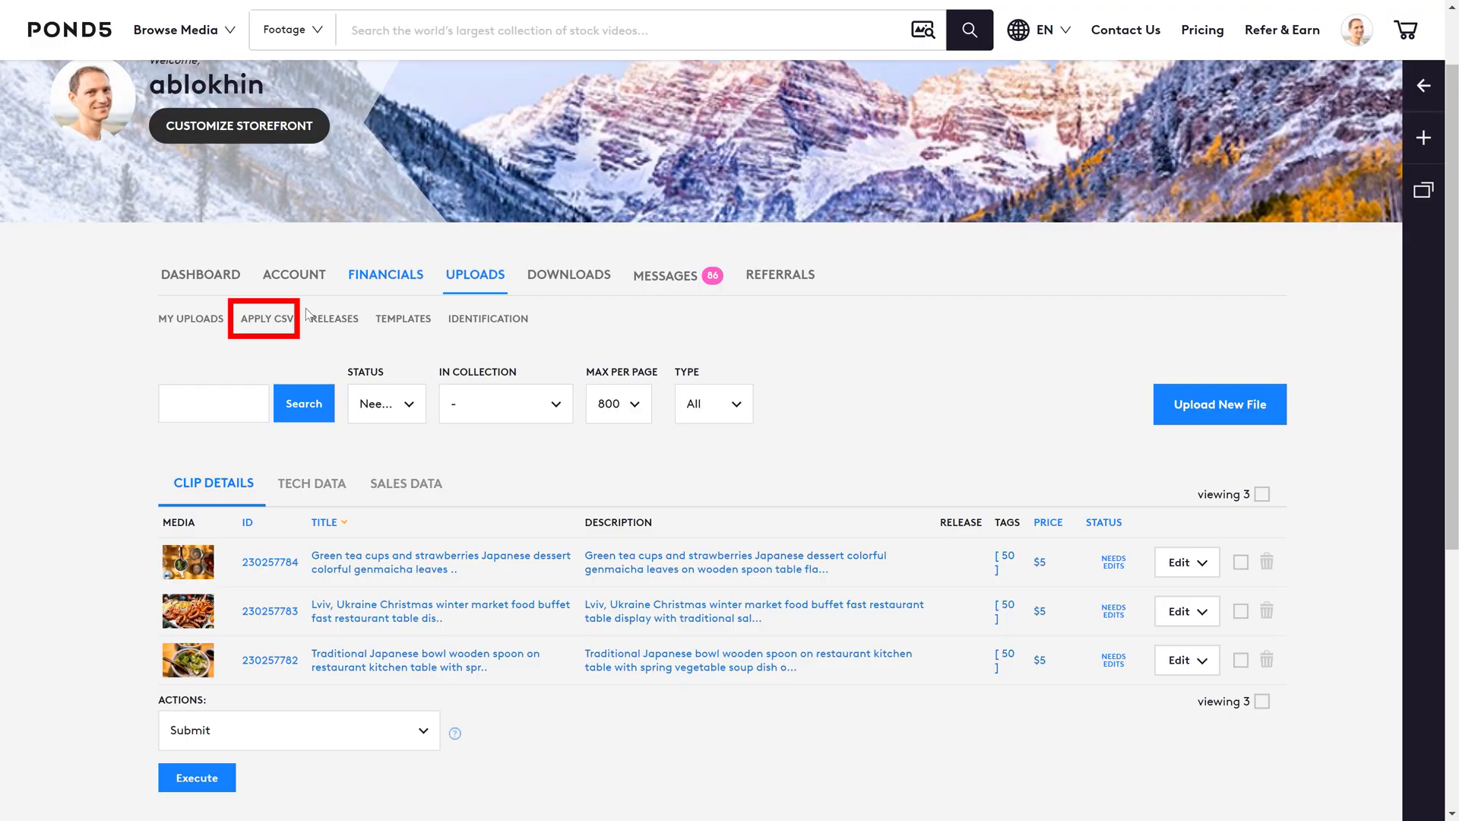
pyautogui.click(267, 318)
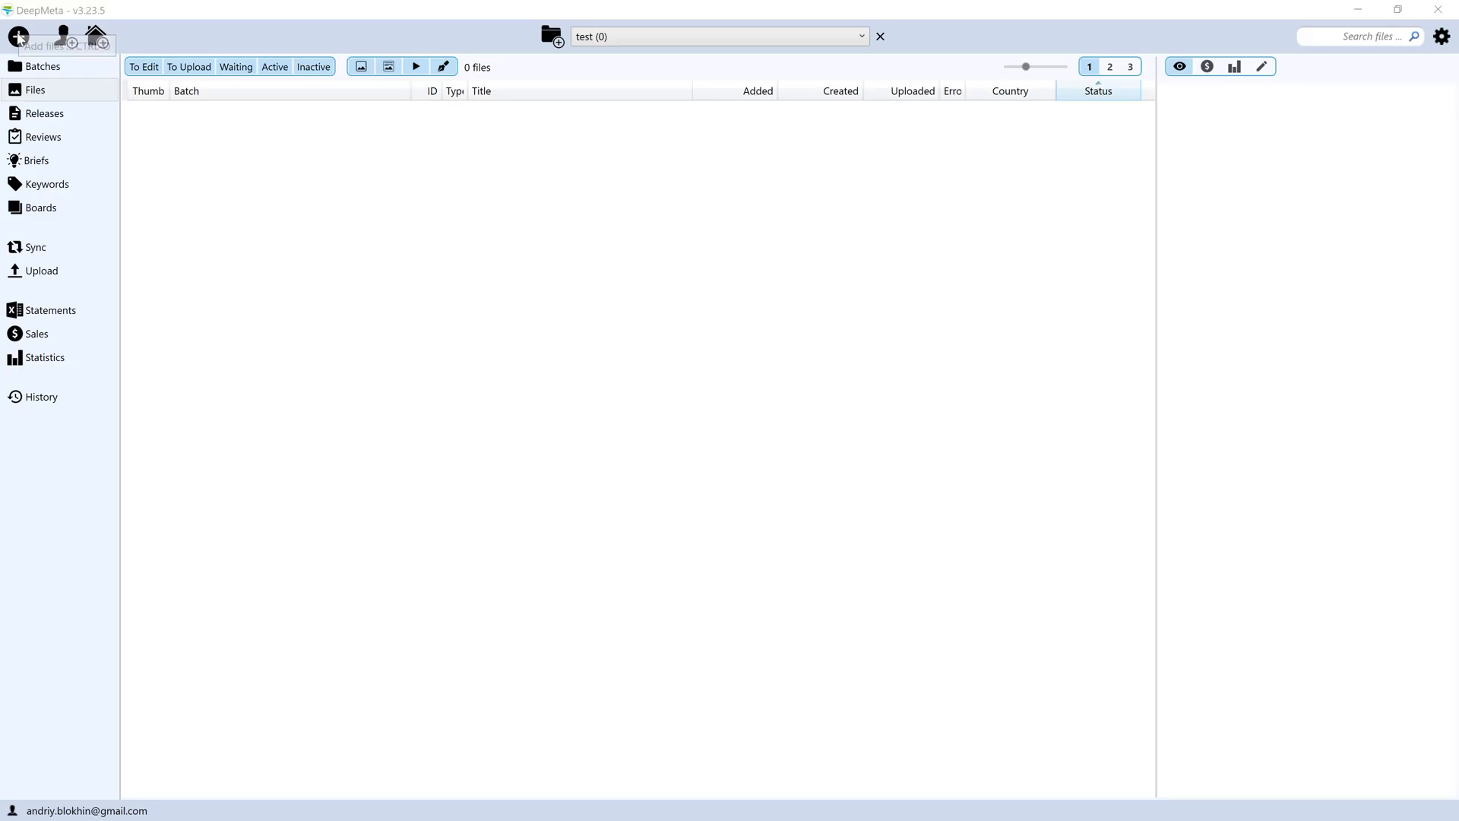
# Step: Add the three food JPGs from C:\Metadata to DeepMeta and review their keywords
pyautogui.click(18, 37)
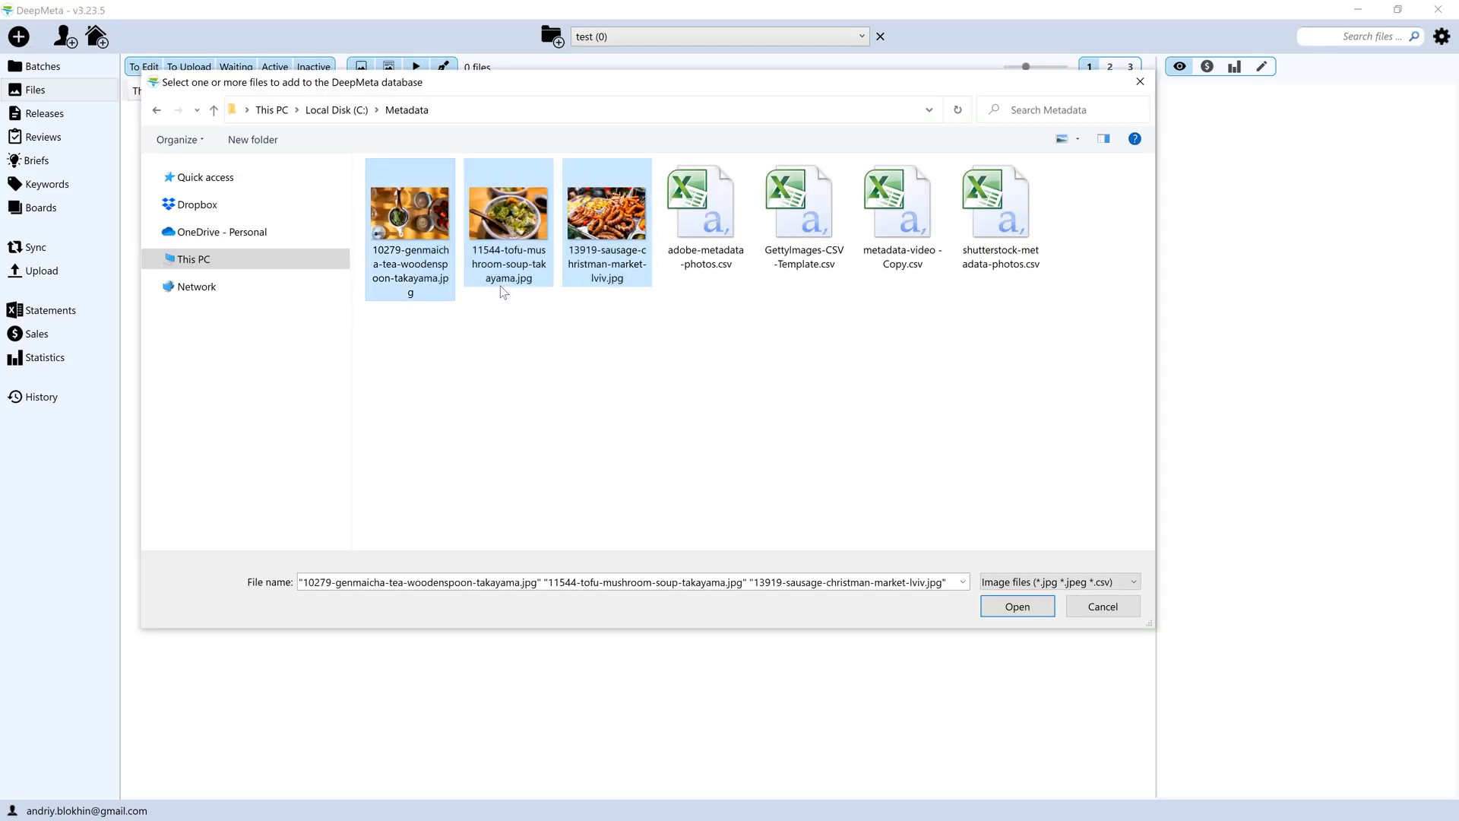
pyautogui.click(802, 203)
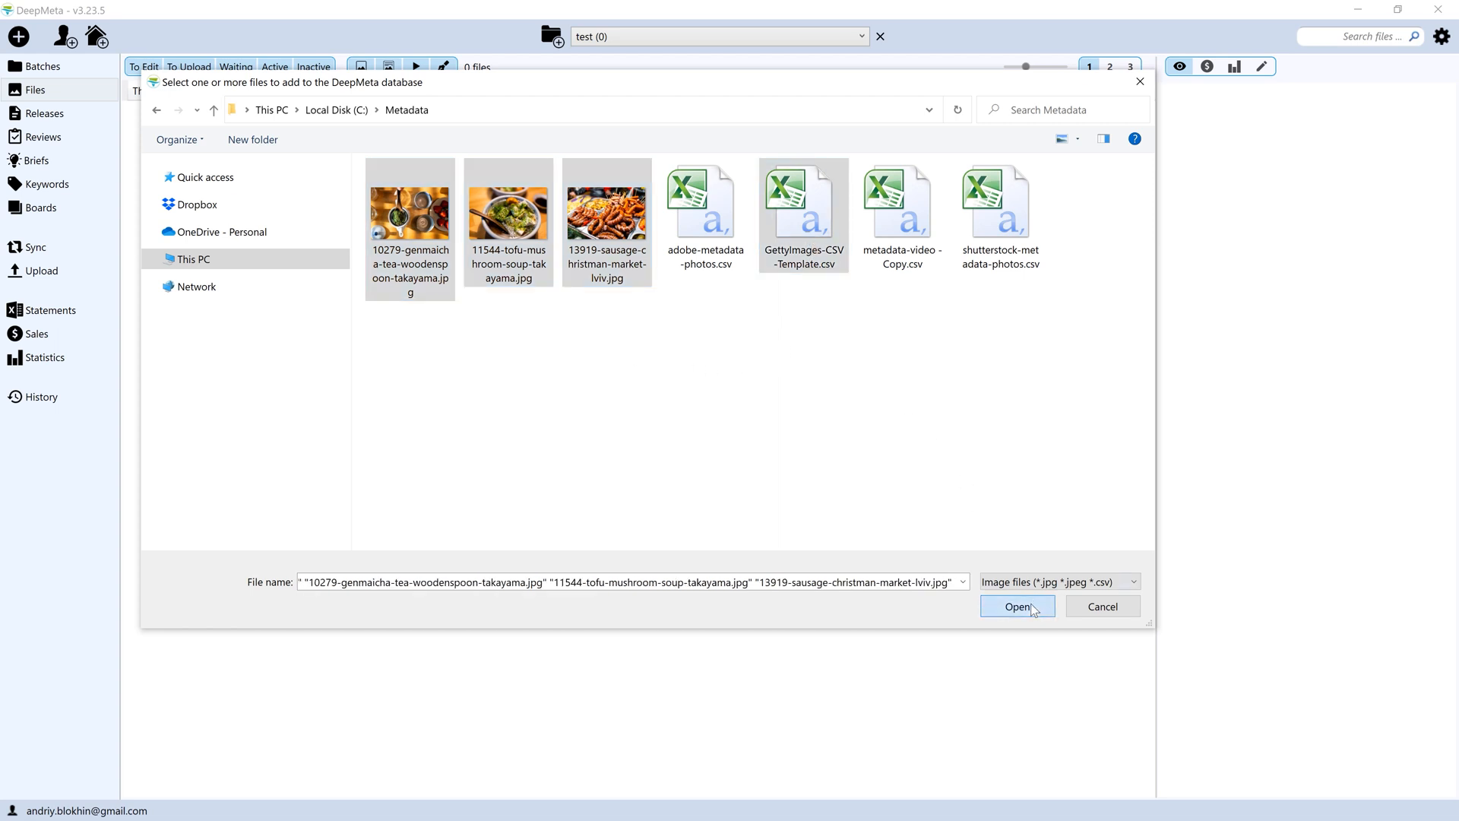
pyautogui.click(1016, 605)
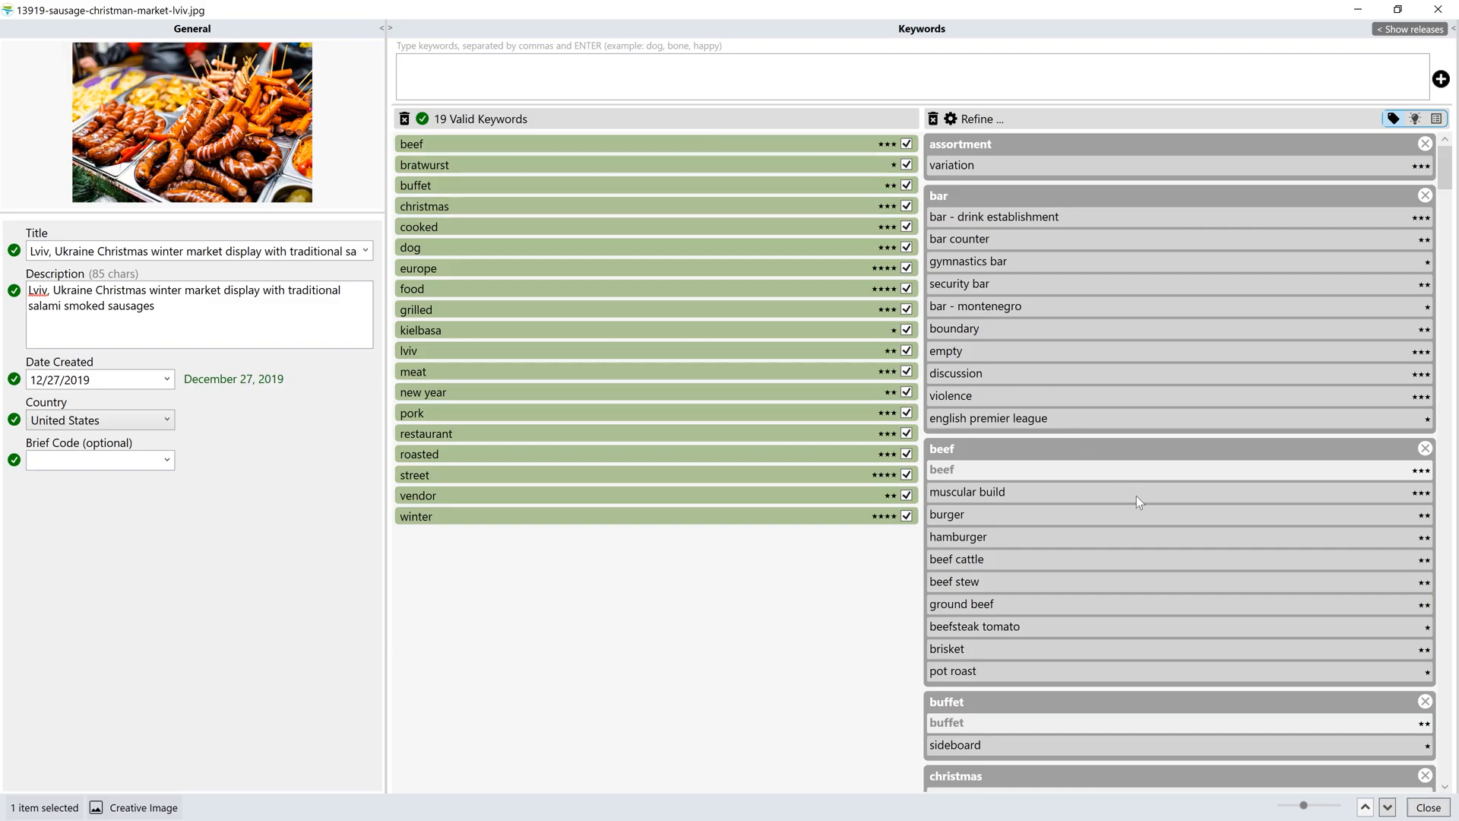
pyautogui.scroll(-3)
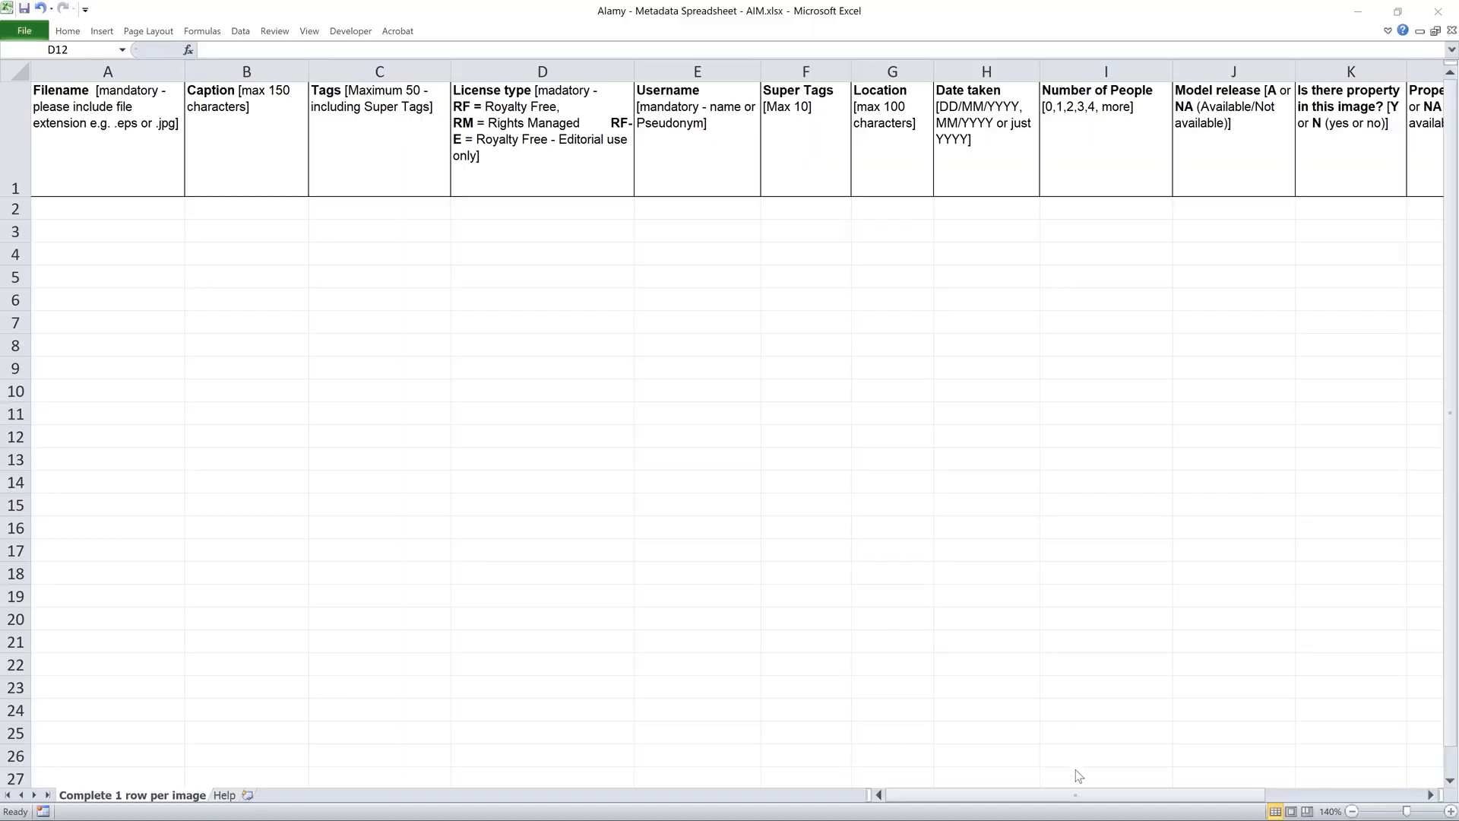
# Step: Close the Alamy spreadsheet and scroll through the YouTube channel's Videos tab
pyautogui.click(542, 436)
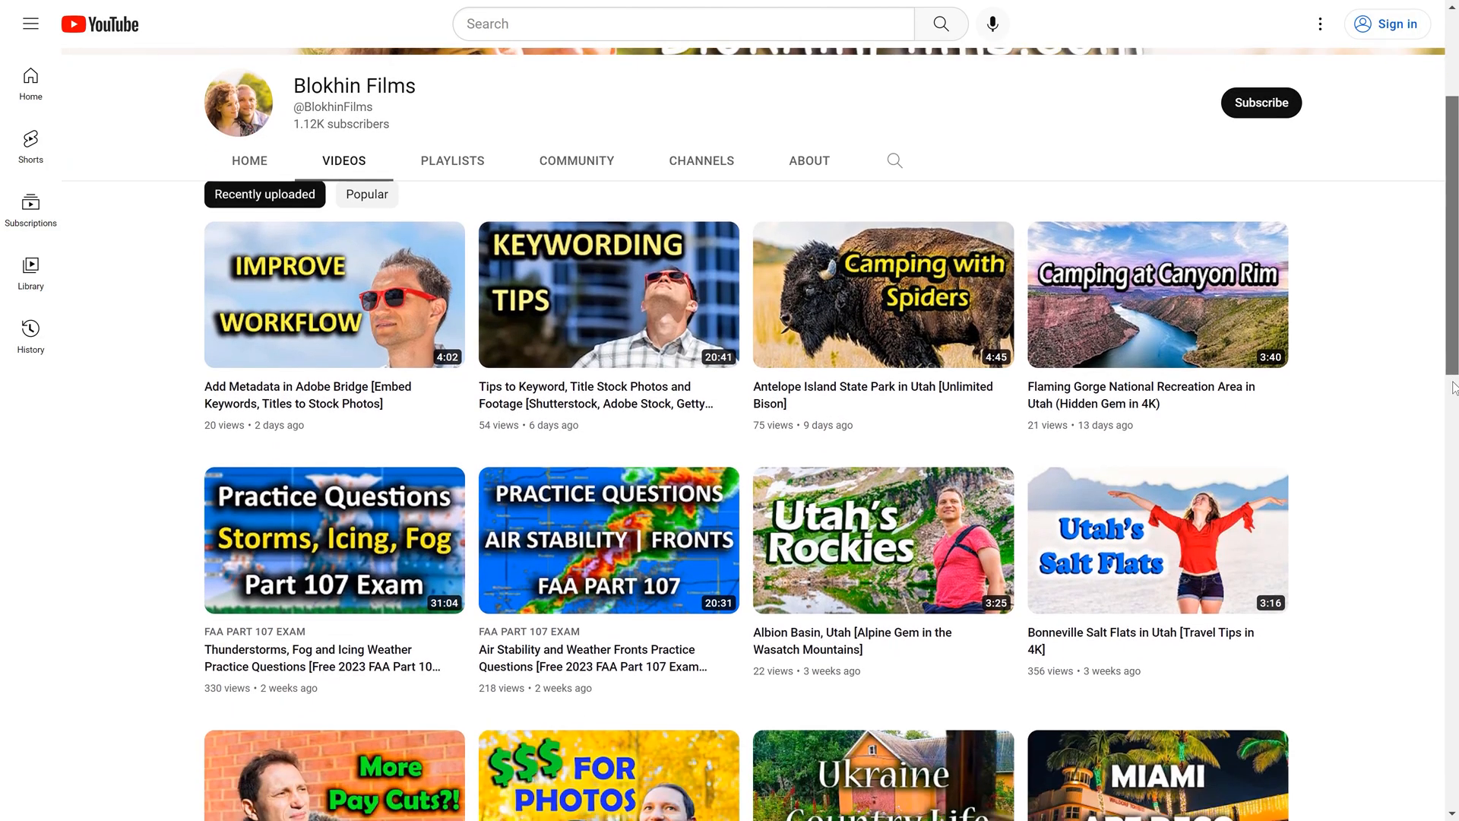
pyautogui.scroll(-3)
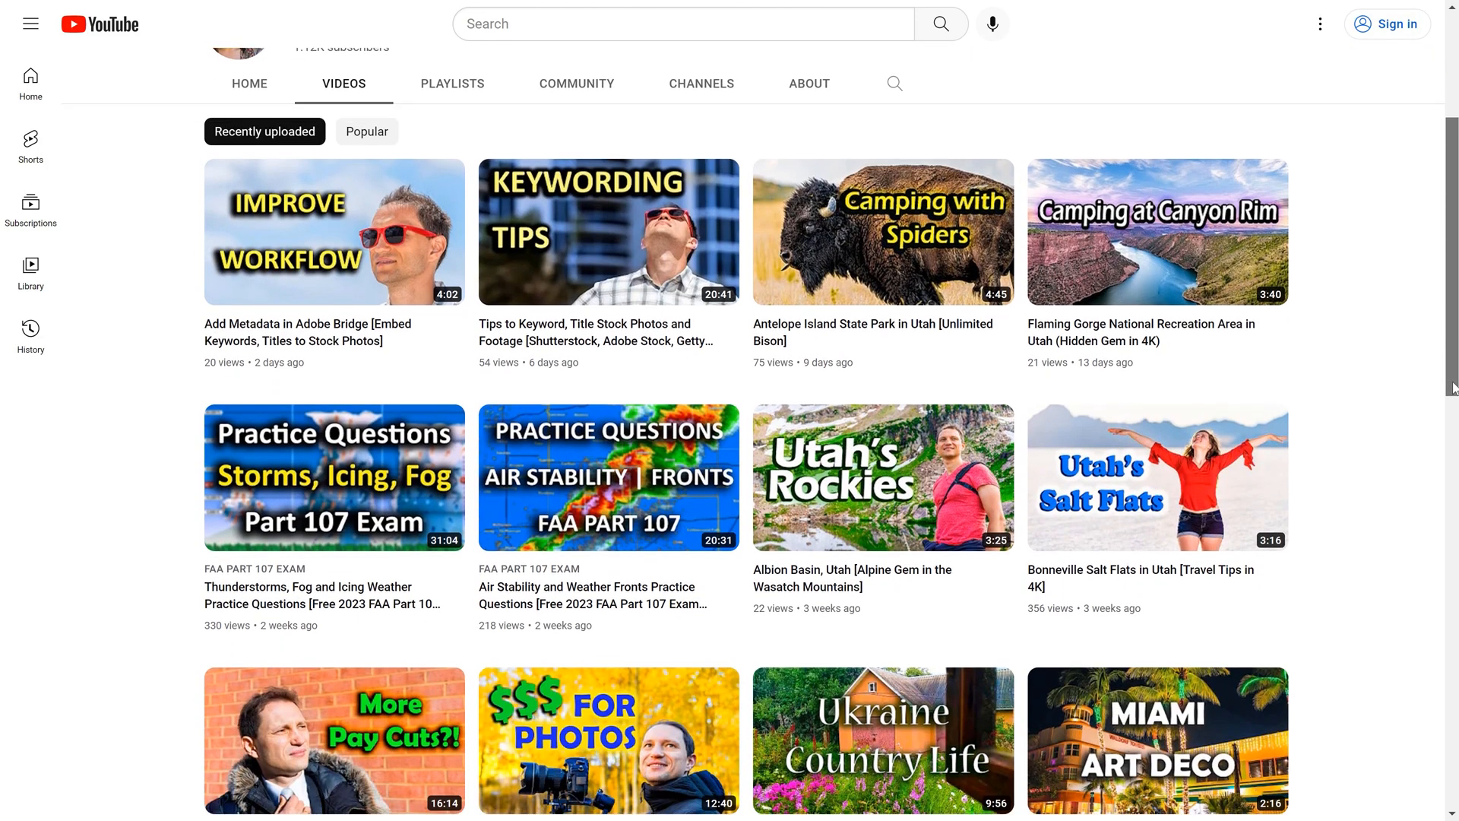